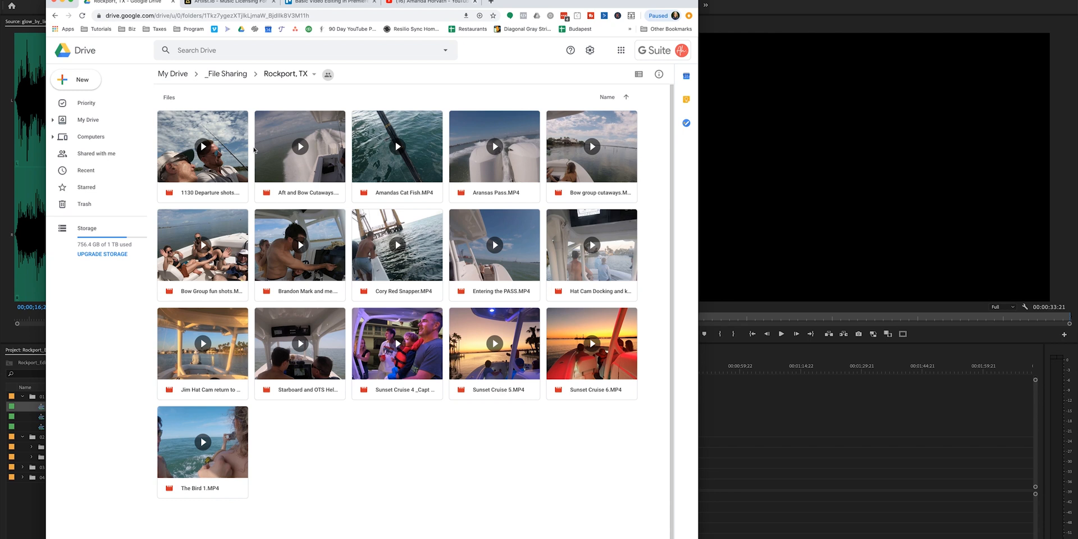
mouse_move(479, 120)
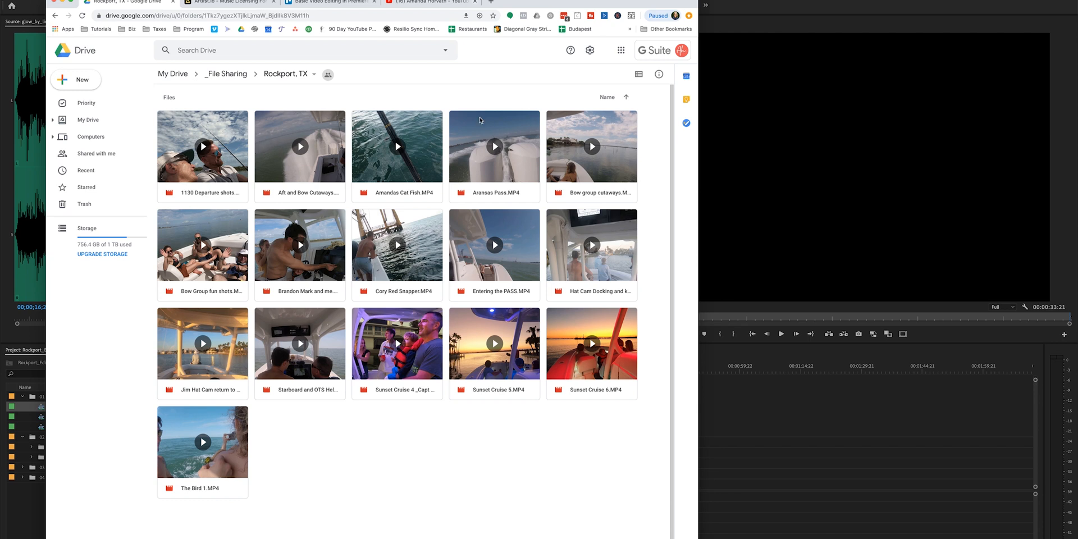
Step: Download the Rockport, TX folder of boat-trip clips from Google Drive
left_click(288, 74)
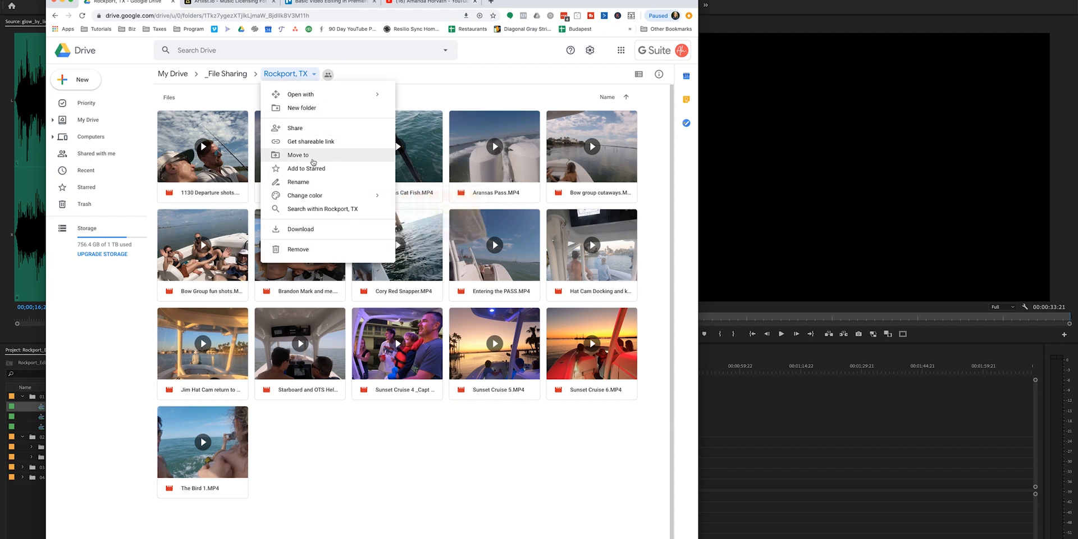
mouse_move(296, 229)
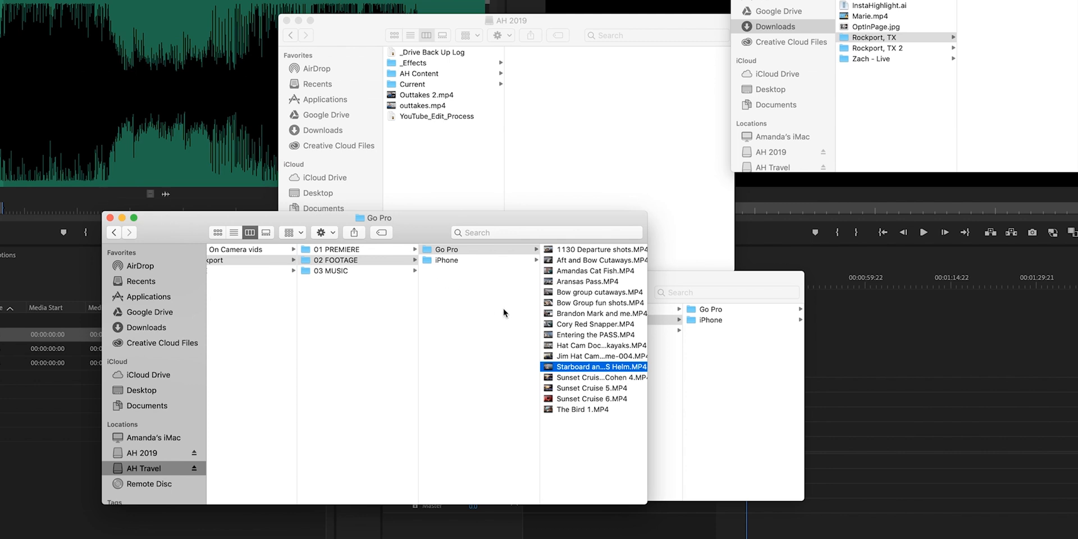
Step: Show the iPhone MOV clips inside the 02 FOOTAGE folder in Finder
left_click(446, 259)
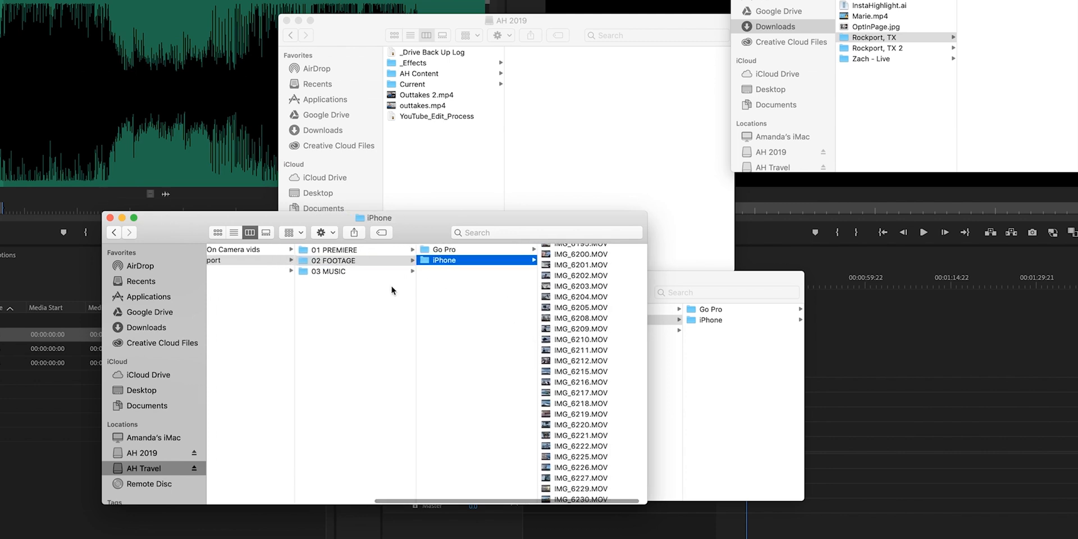
mouse_move(347, 299)
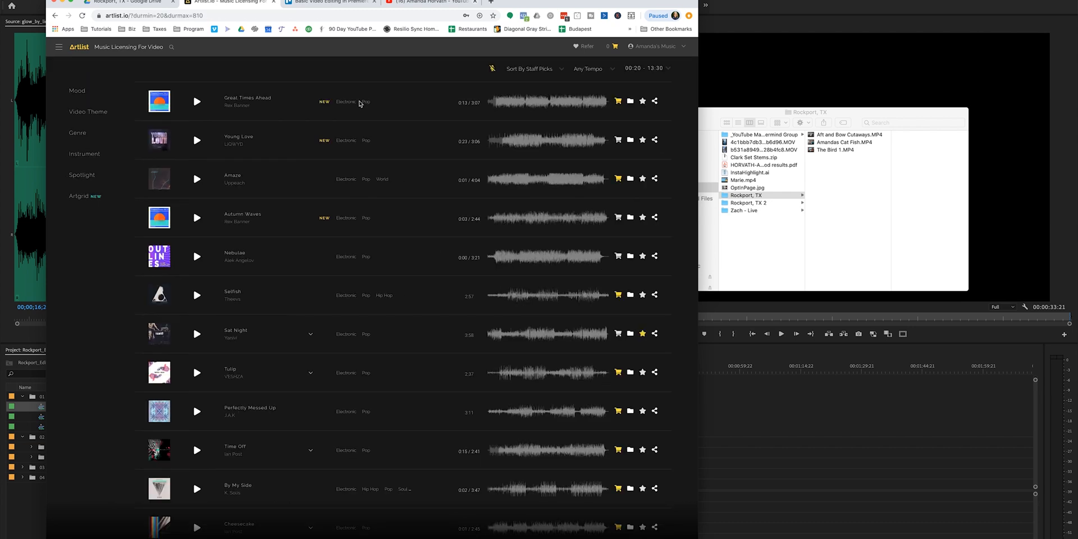
mouse_move(73, 107)
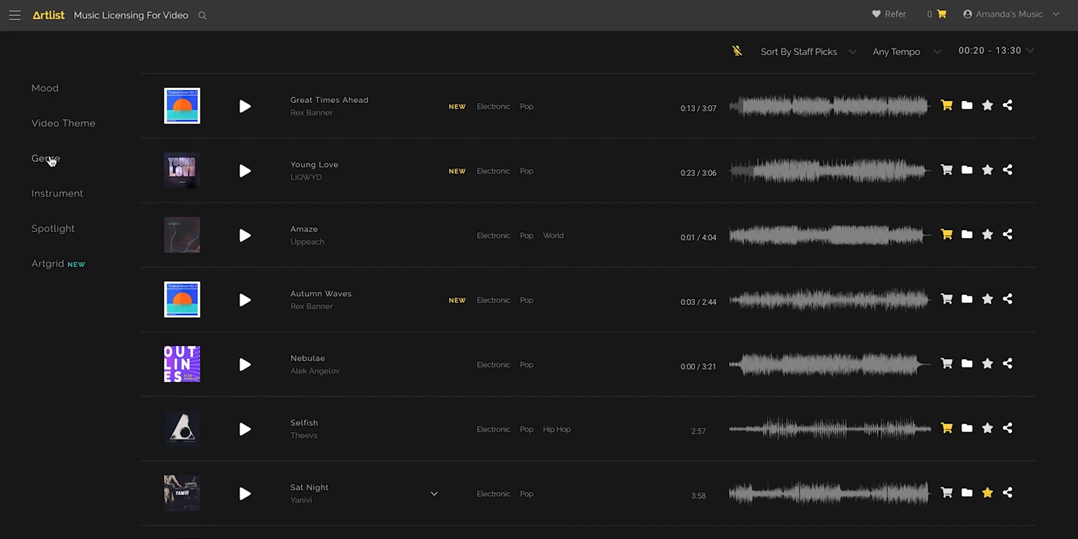
Step: Filter the Artlist catalogue to Country genre tracks with an Uplifting mood
left_click(45, 159)
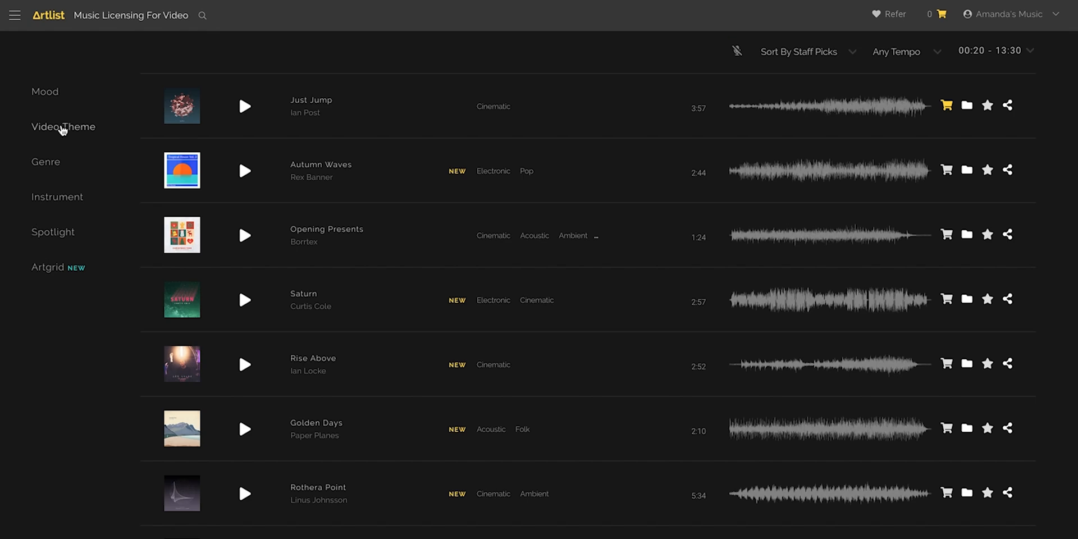
left_click(45, 162)
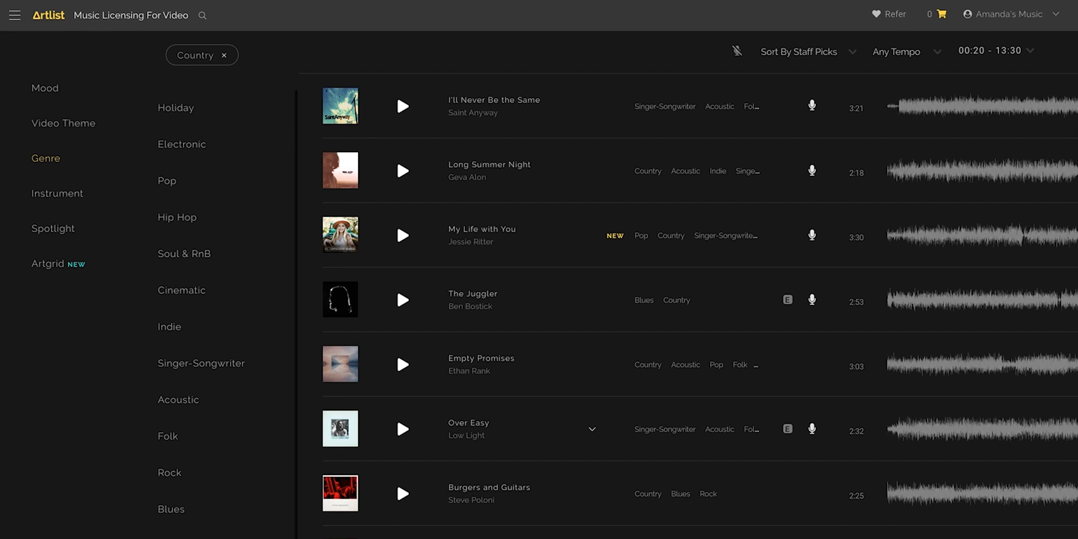
mouse_move(736, 53)
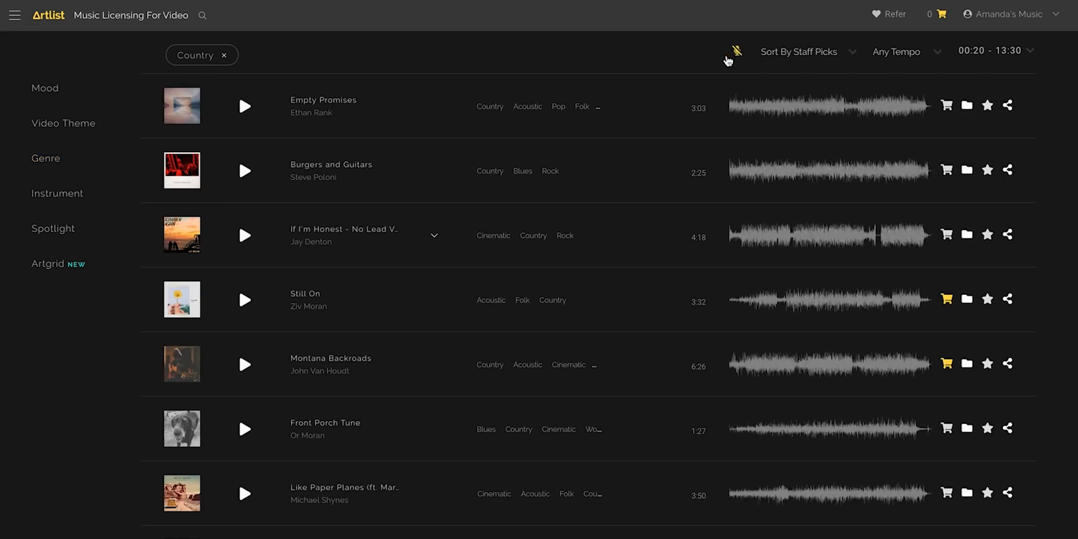
mouse_move(805, 152)
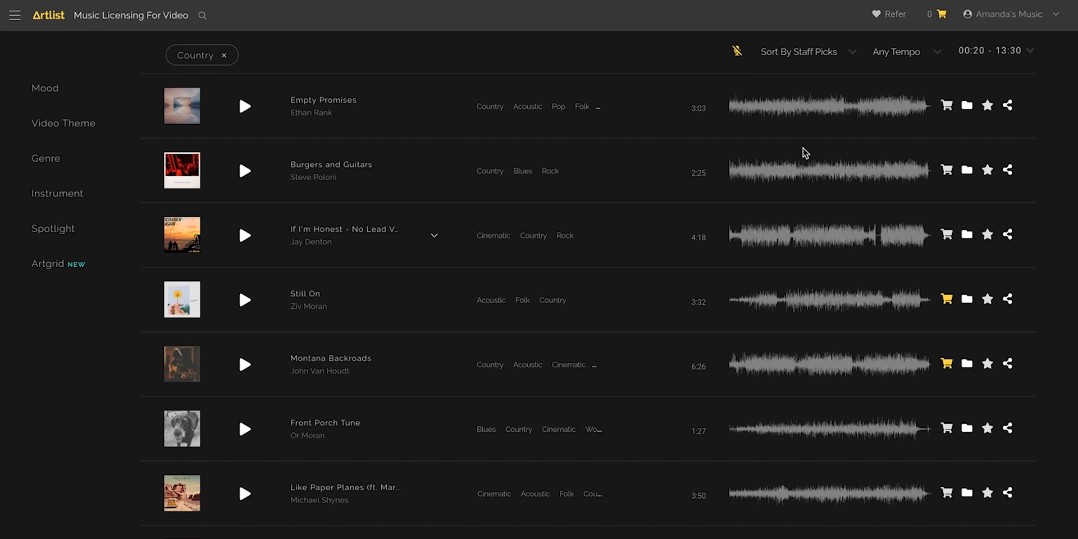
mouse_move(122, 129)
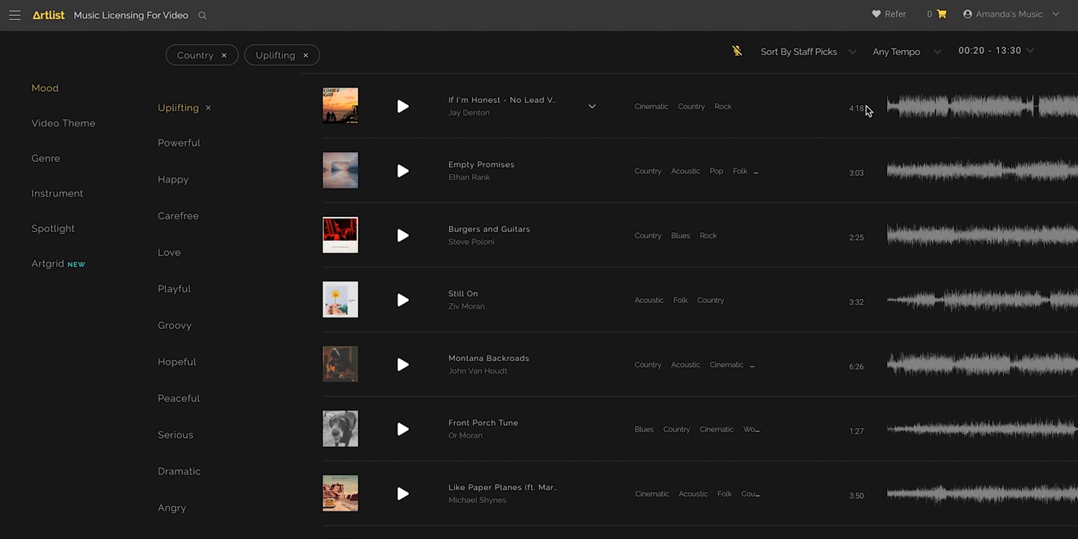
mouse_move(996, 121)
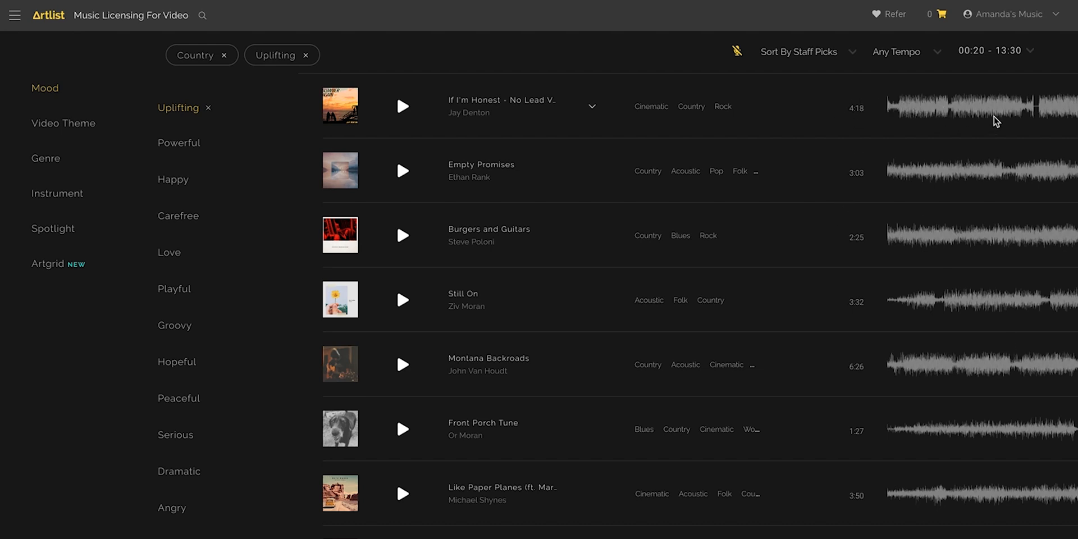
mouse_move(986, 261)
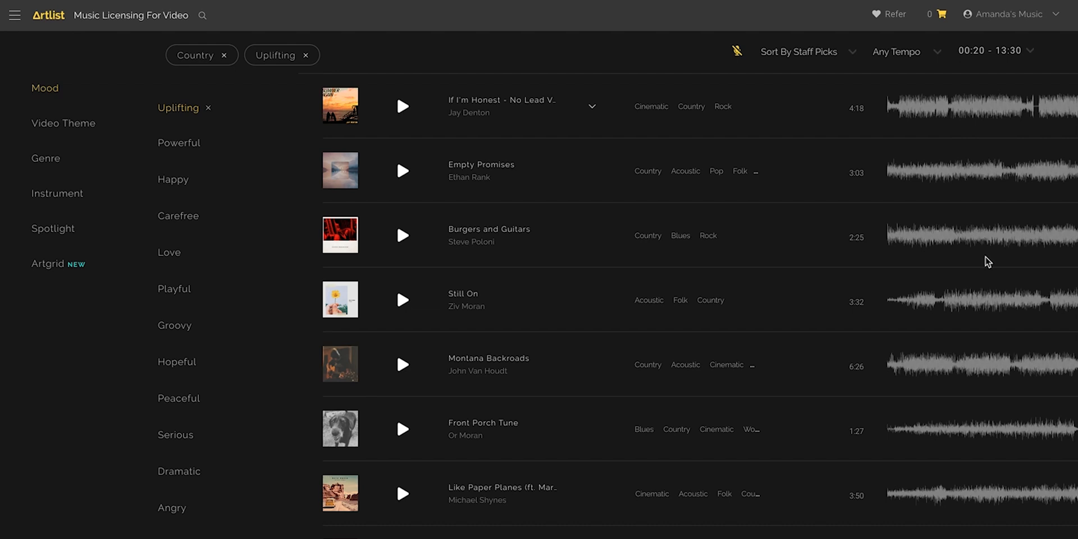
mouse_move(420, 142)
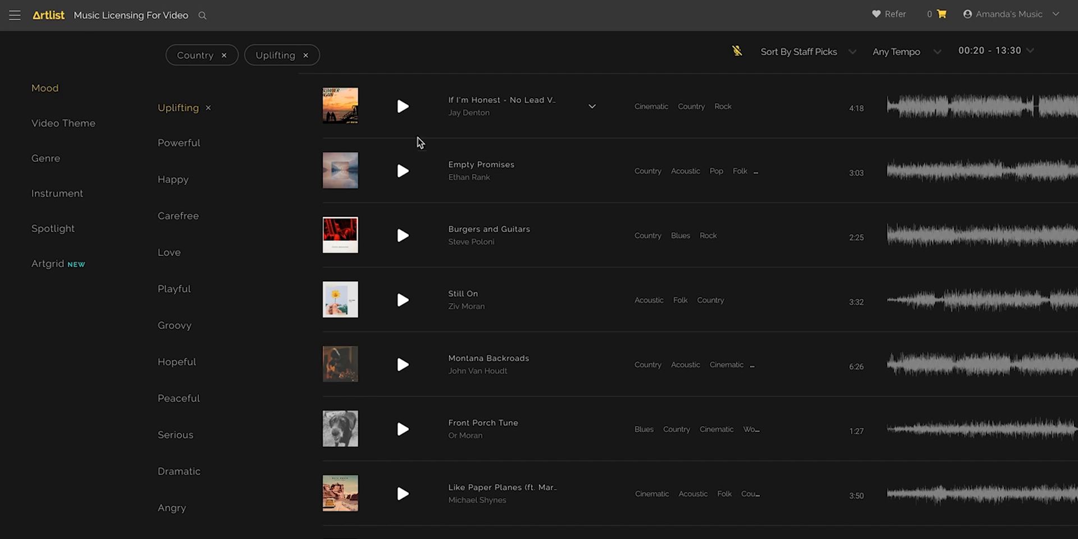
mouse_move(831, 58)
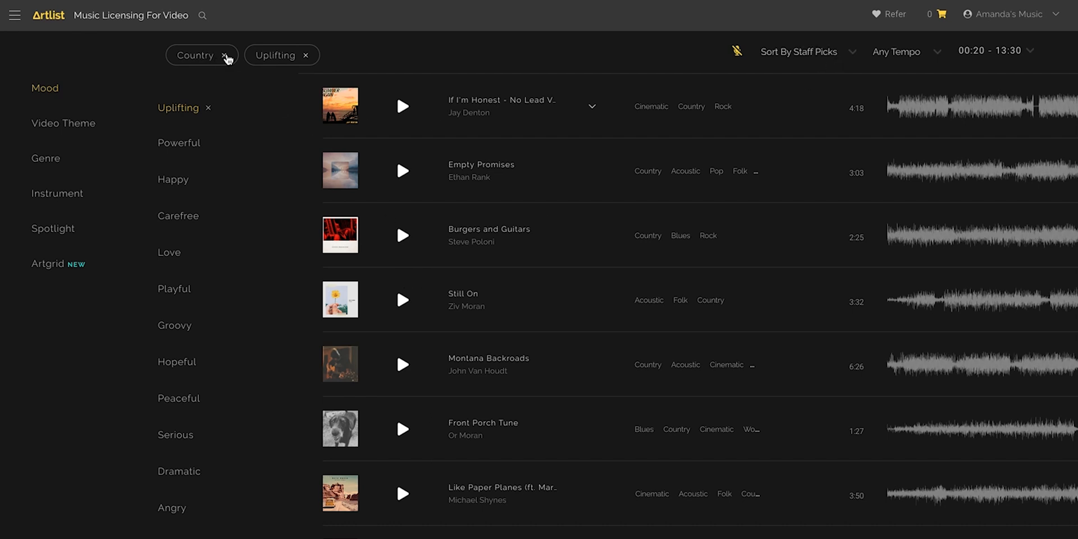
Step: Remove the Country filter chip, leaving only the Uplifting mood filter
left_click(227, 55)
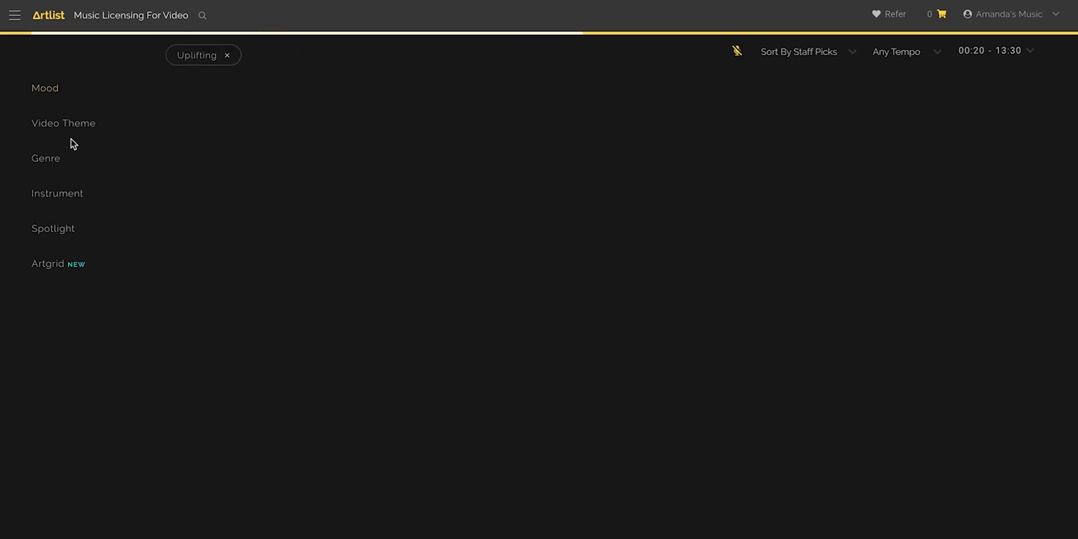
left_click(45, 158)
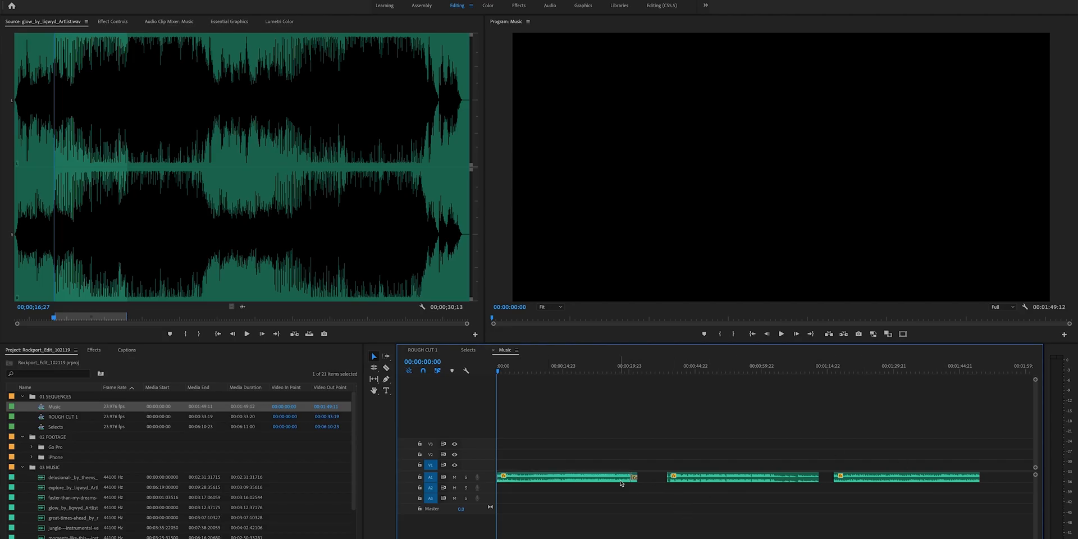
mouse_move(617, 470)
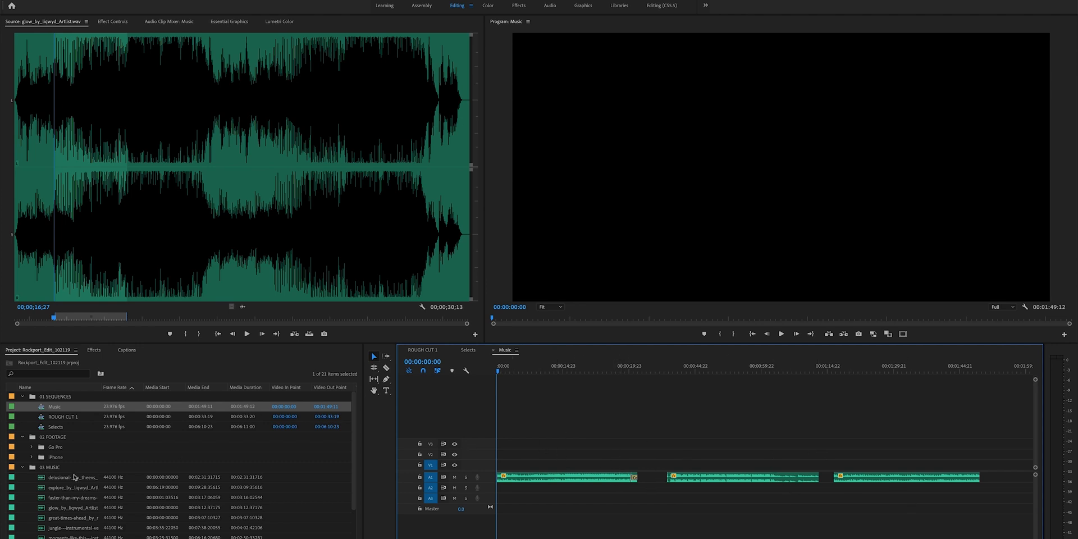
Step: Preview the 'delusional' track in the Source Monitor and scrub the Music sequence around 1:16–1:36
double_click(71, 477)
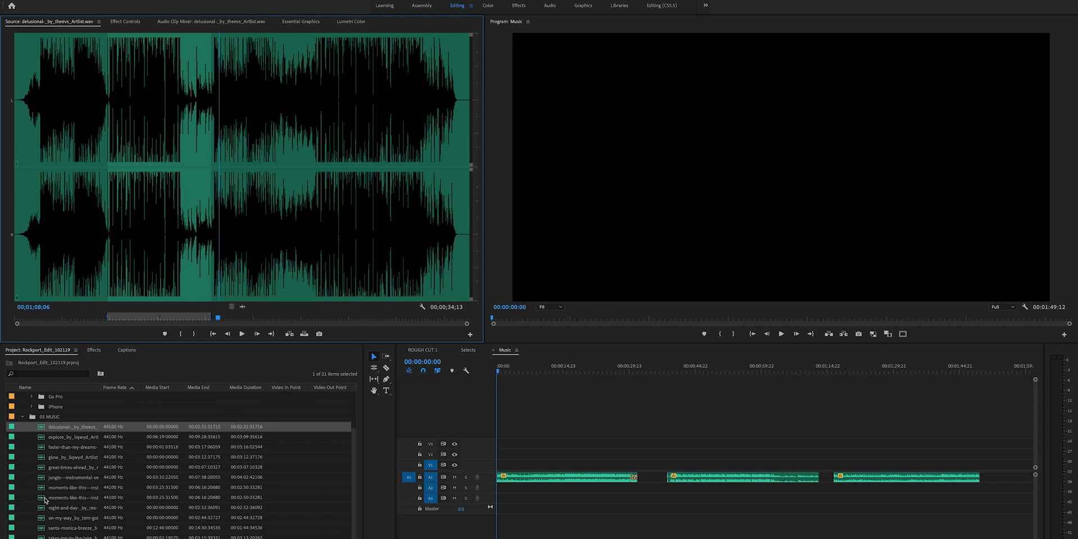
mouse_move(90, 288)
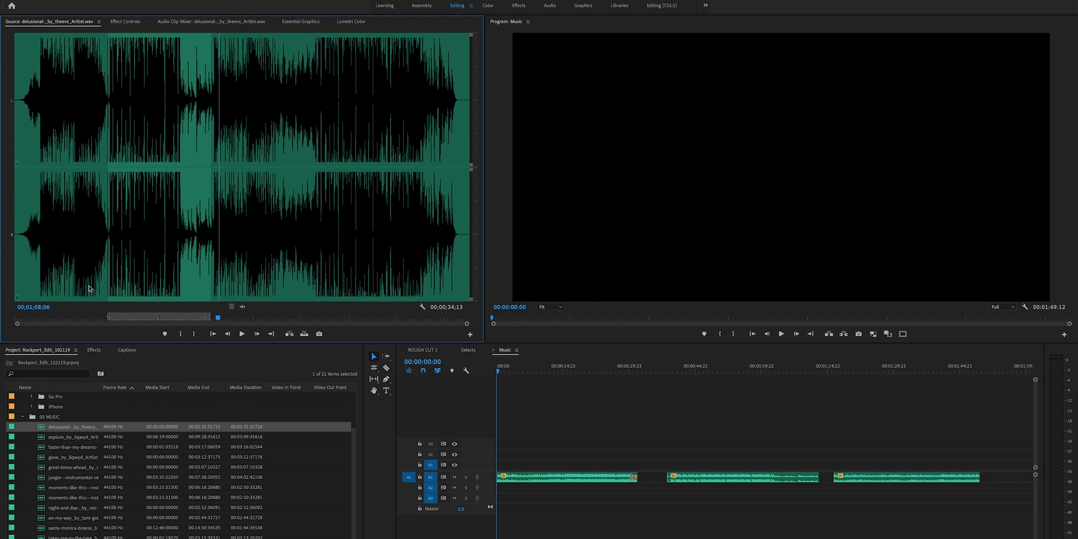
mouse_move(198, 282)
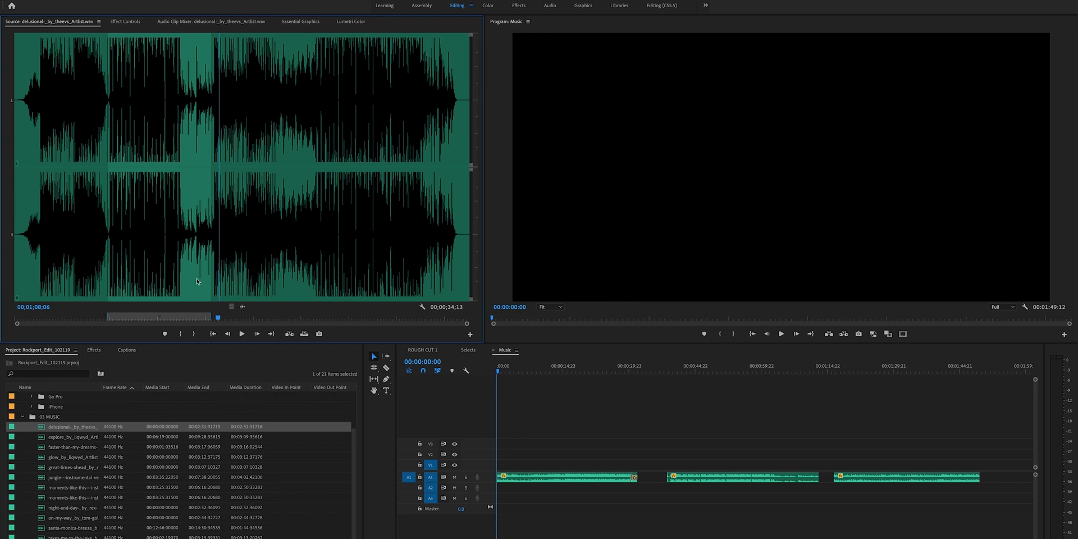
mouse_move(626, 441)
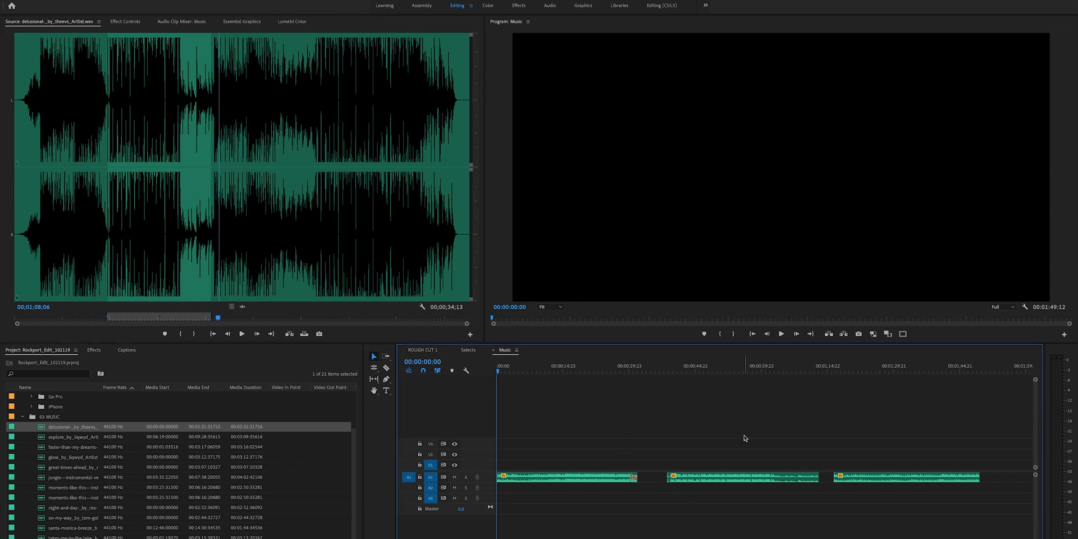
left_click(832, 366)
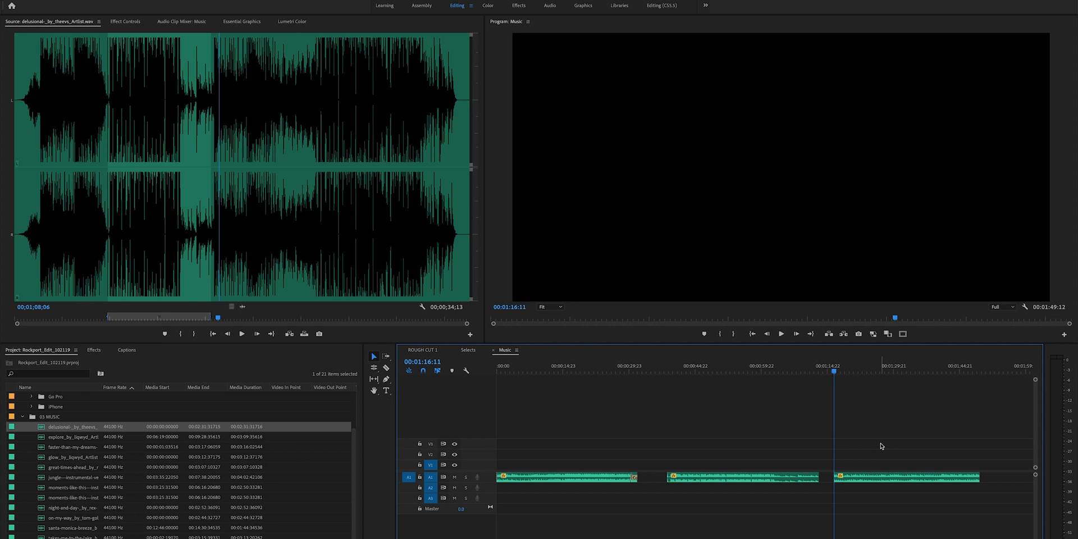
left_click(781, 333)
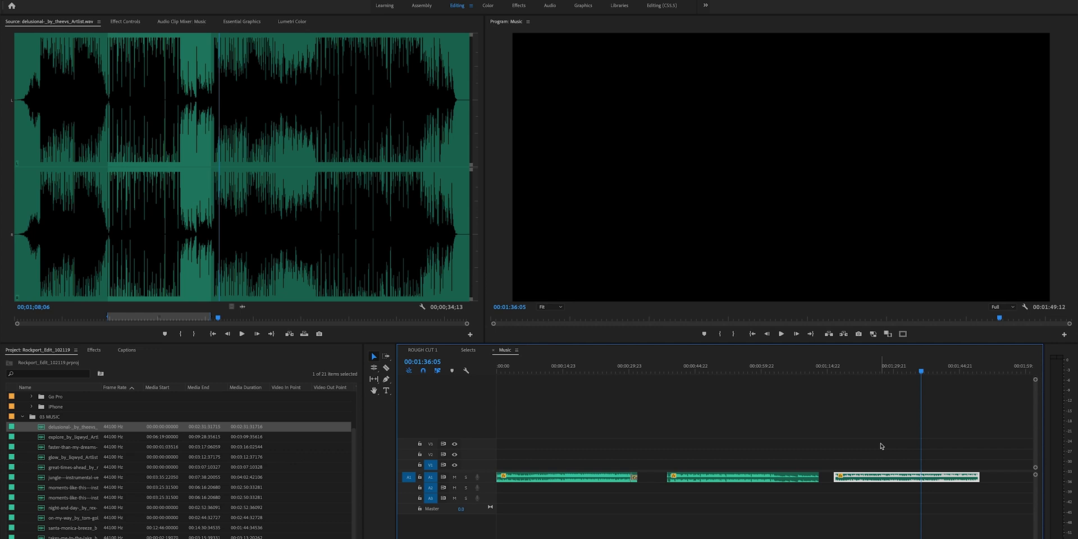
mouse_move(827, 437)
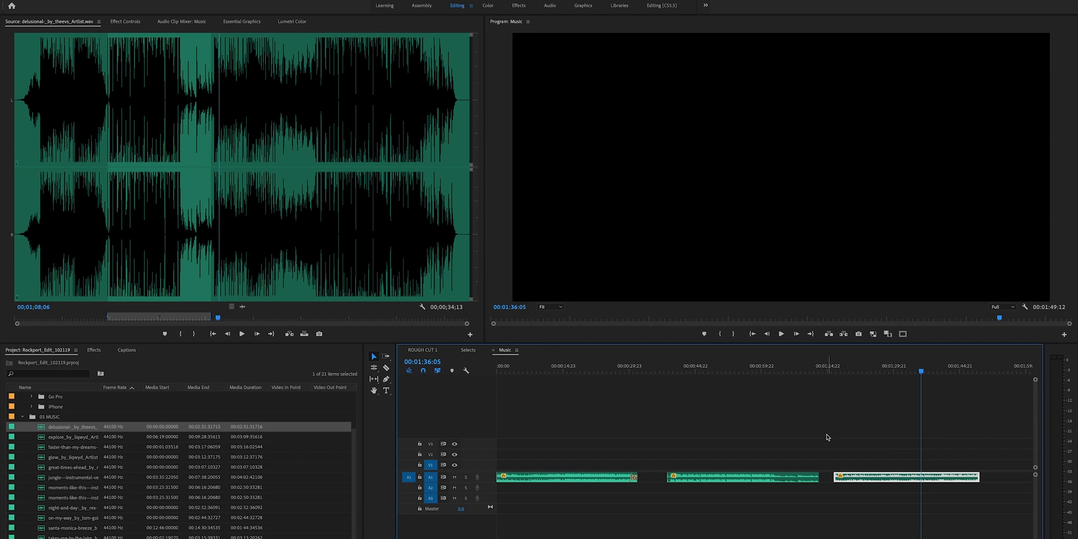
Step: Place the Music sequence playhead near 1:05 inside the middle song clip
left_click(672, 371)
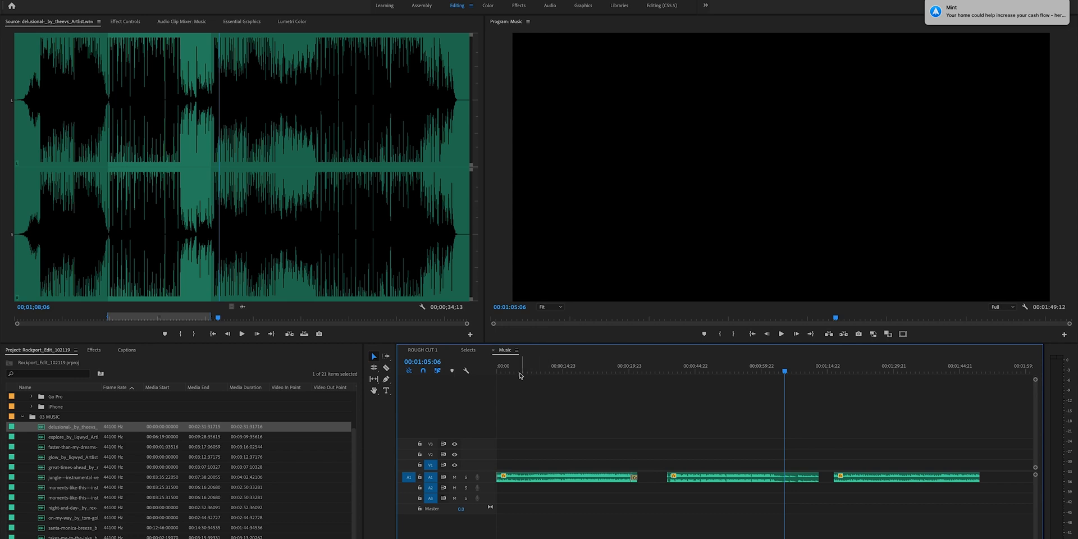
Step: Play the Music sequence from its start and select the first song clip on A1
key("home")
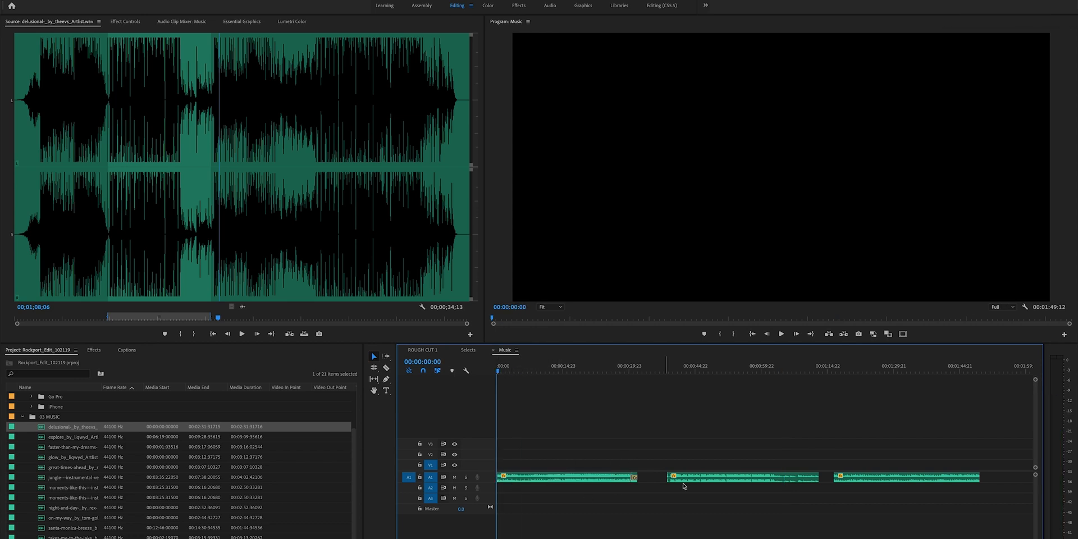
mouse_move(542, 466)
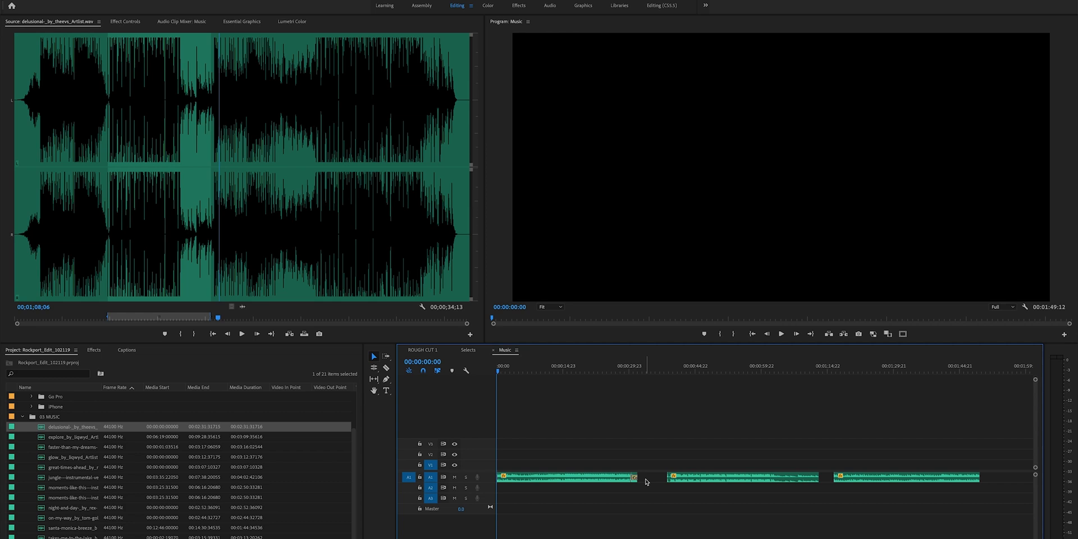
left_click(780, 333)
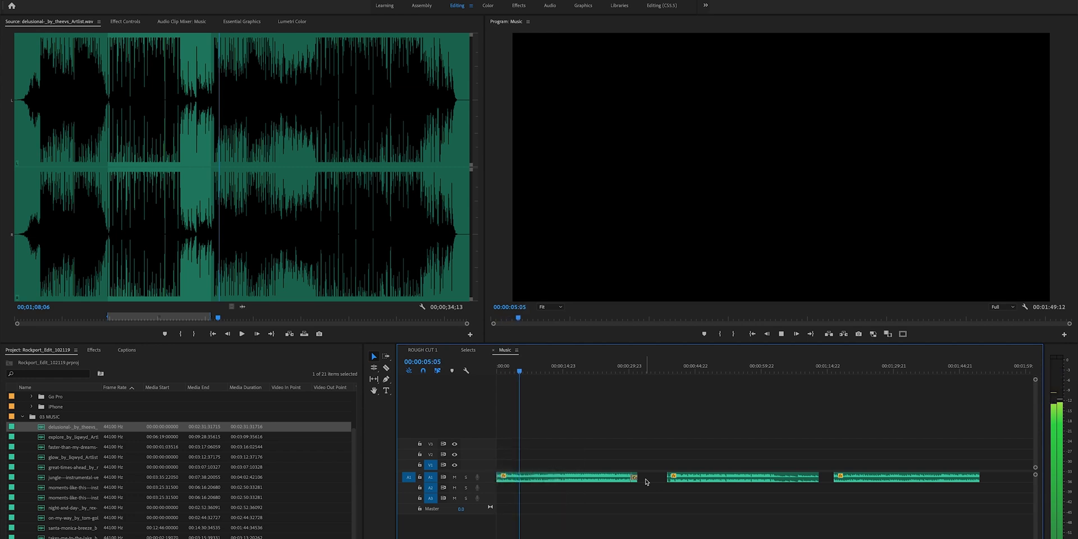
left_click(528, 366)
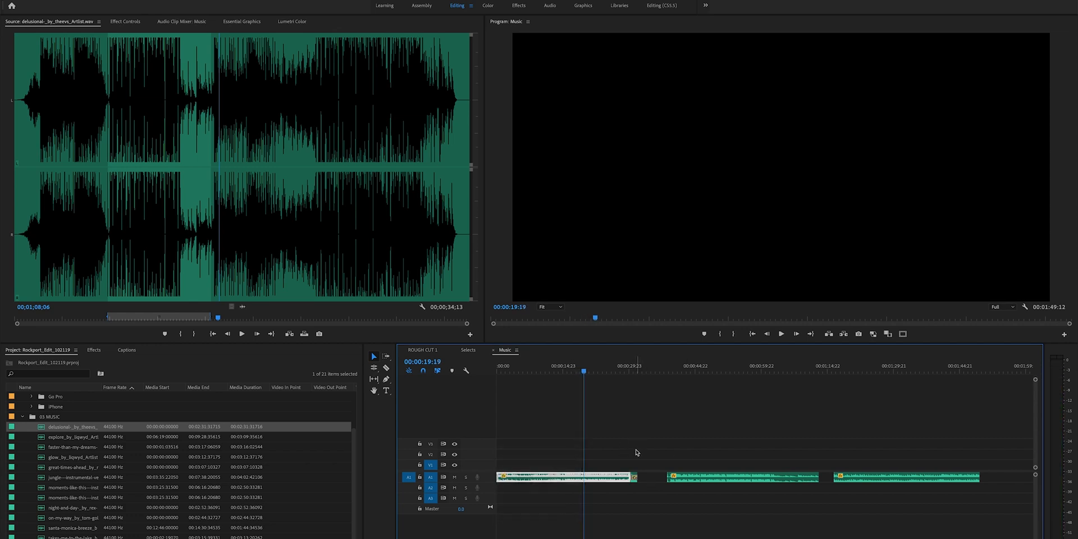
mouse_move(545, 333)
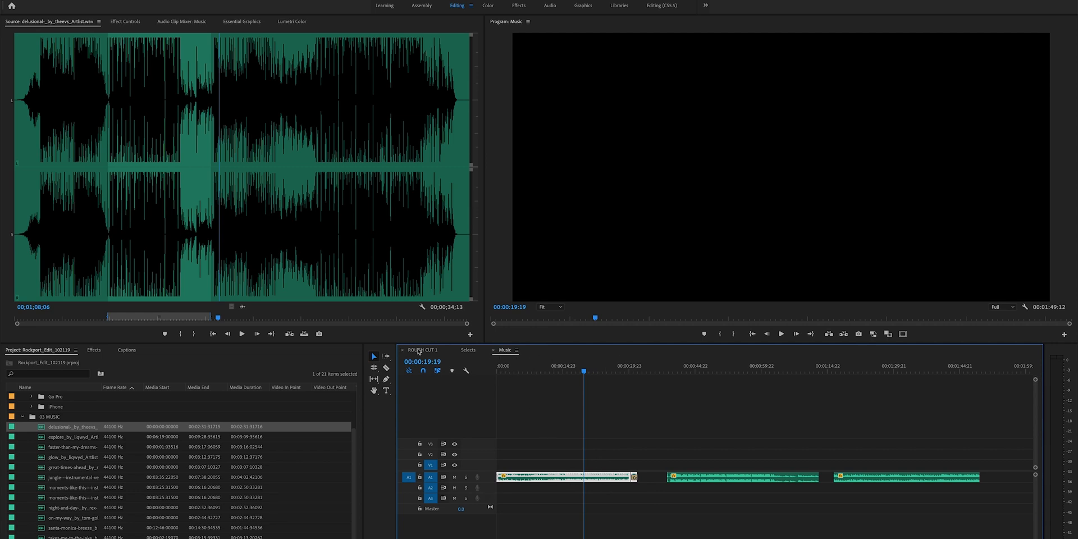
Step: Switch to ROUGH CUT 1 and expand the iPhone bin under 02 FOOTAGE in the Project panel
left_click(424, 349)
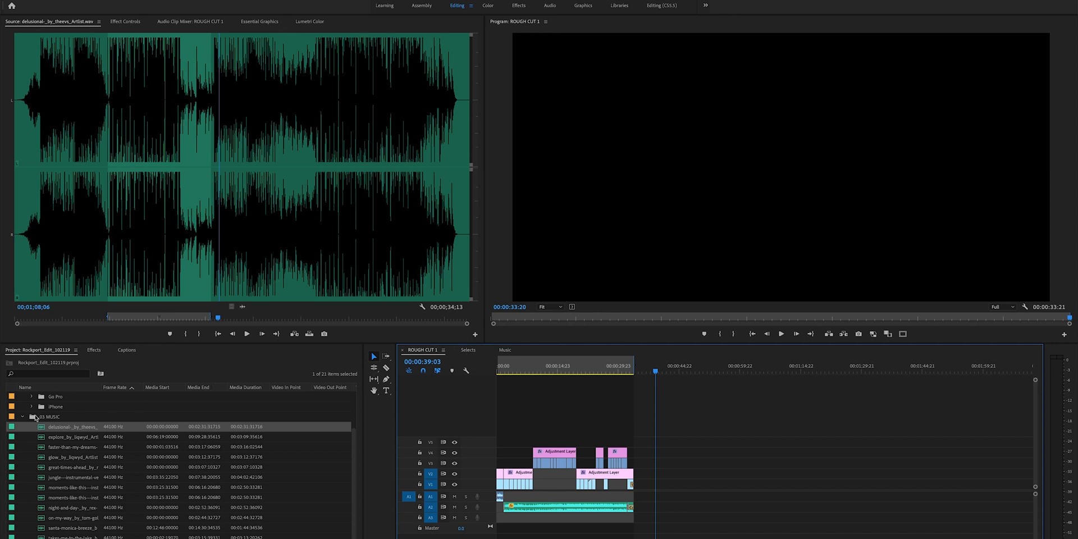
left_click(22, 417)
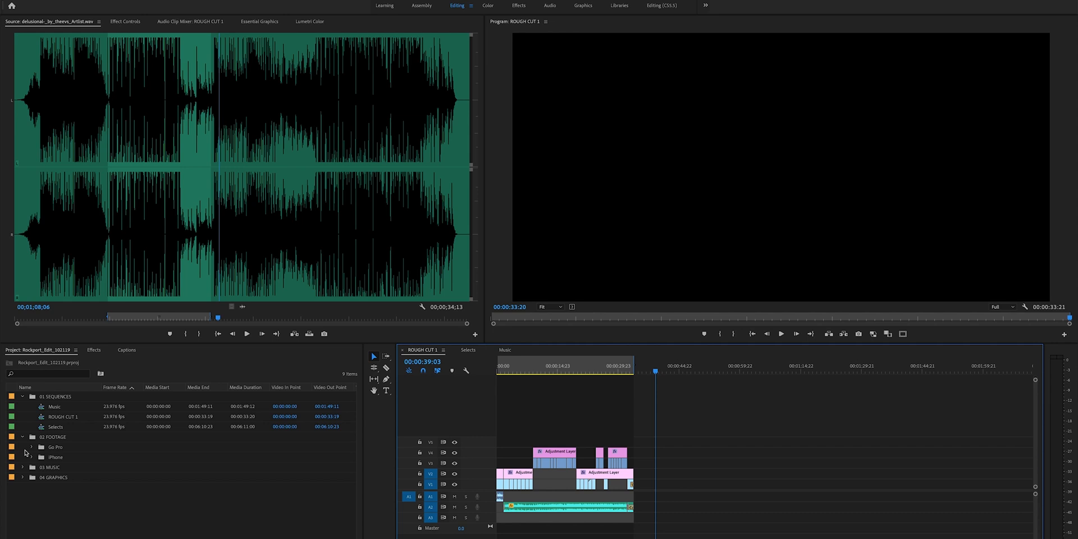
left_click(31, 457)
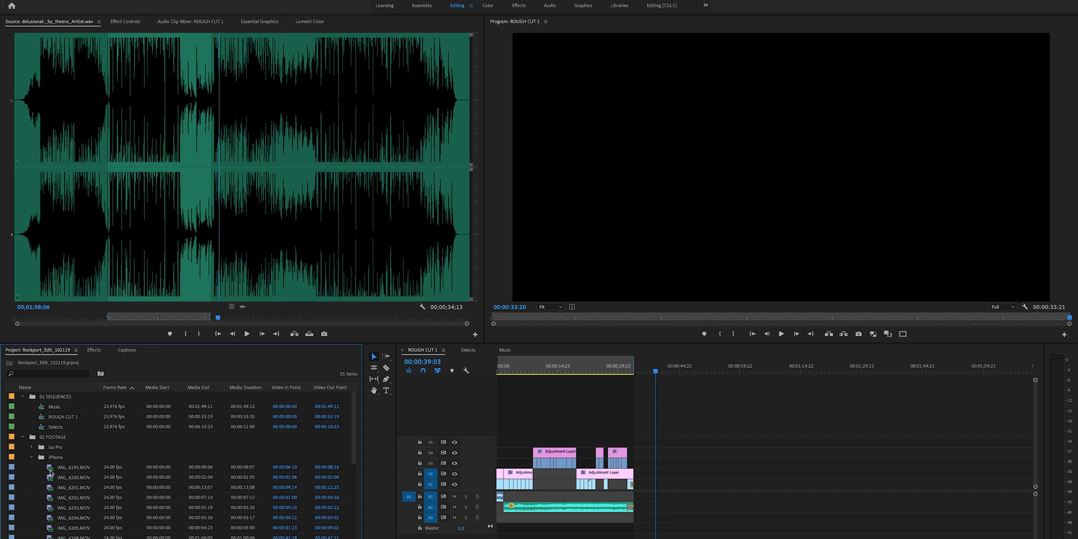
Step: Open the Selects sequence and load iPhone clip IMG_6195.MOV into the Source Monitor
left_click(469, 350)
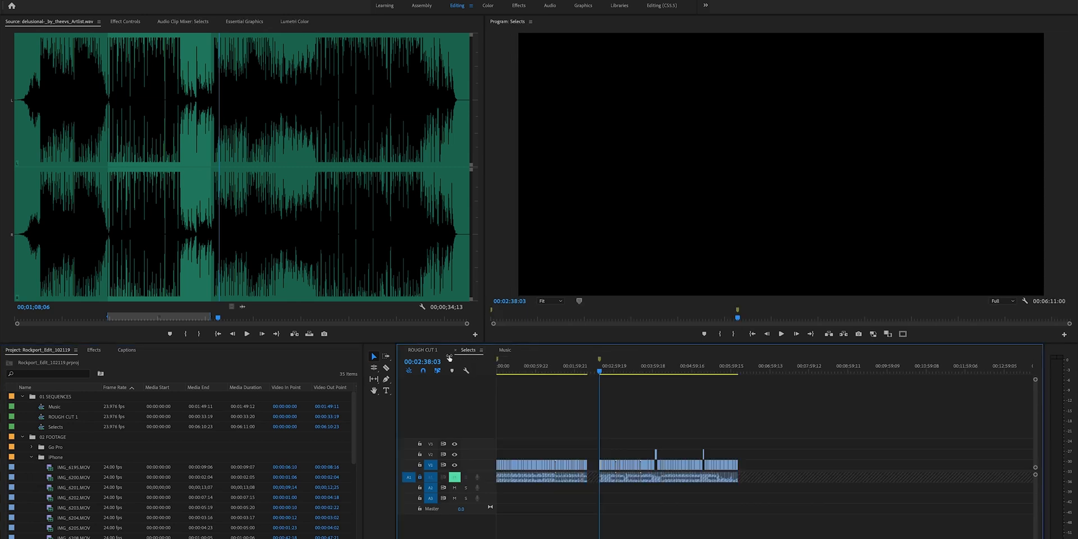
left_click(588, 369)
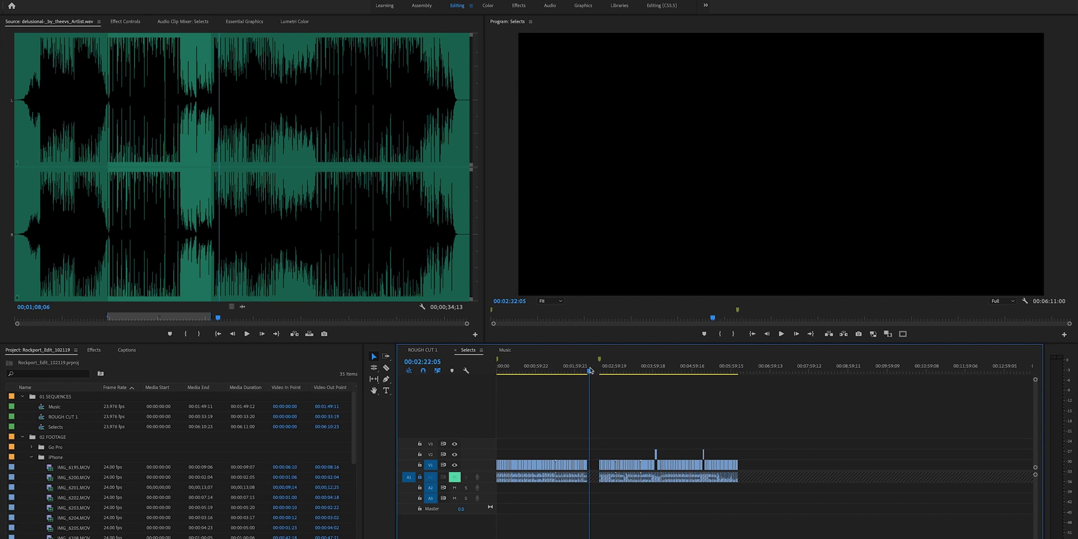
left_click(55, 426)
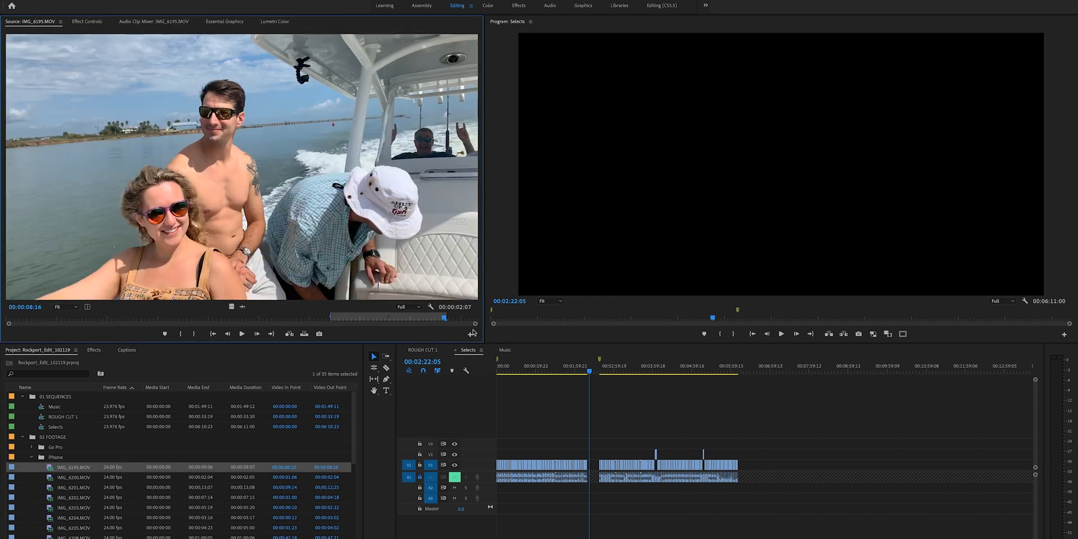
Step: Browse the Go Pro bin's clips, then collapse both the iPhone and Go Pro footage bins
scroll("down", 3)
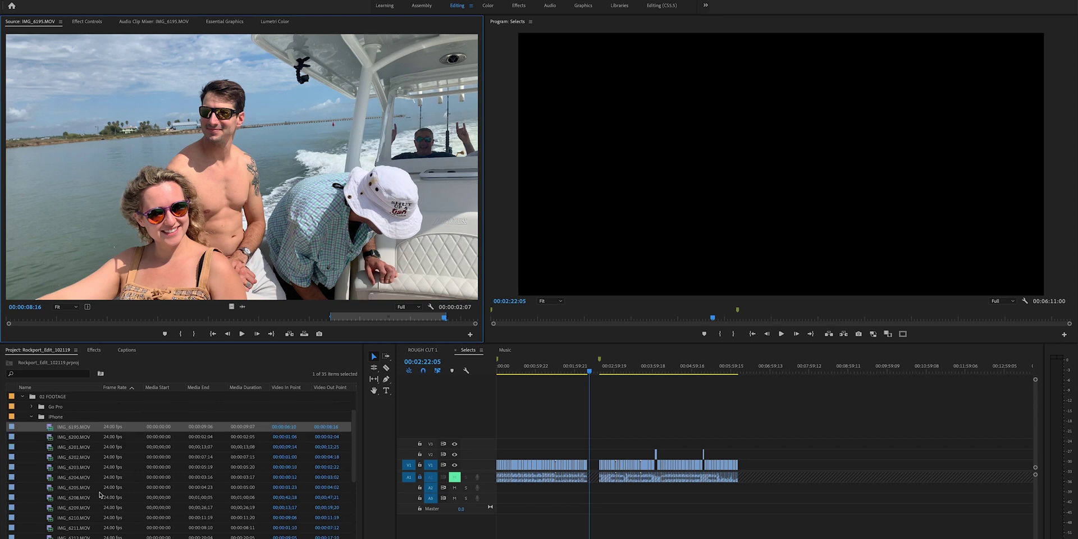
scroll("down", 3)
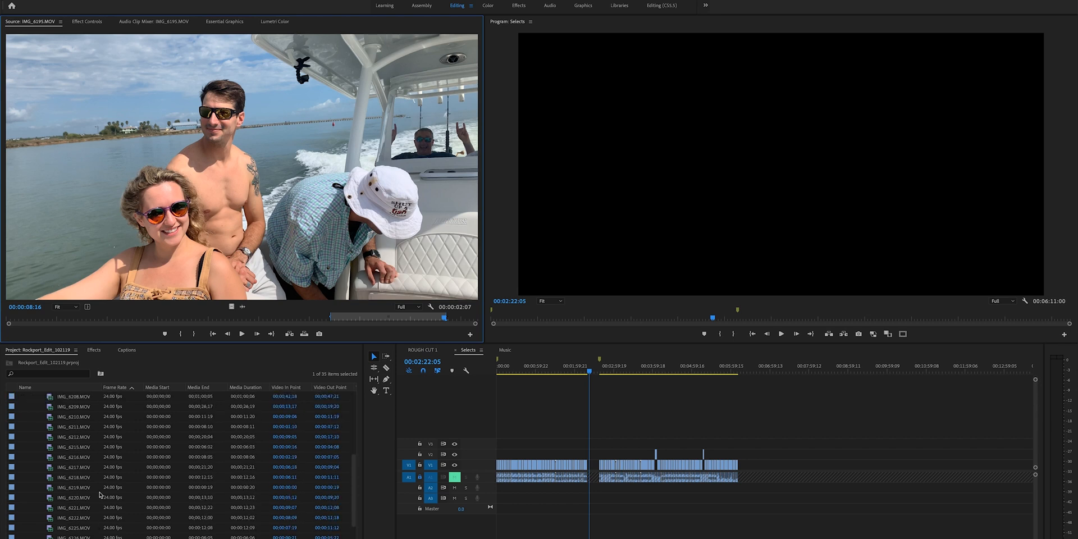
left_click(32, 457)
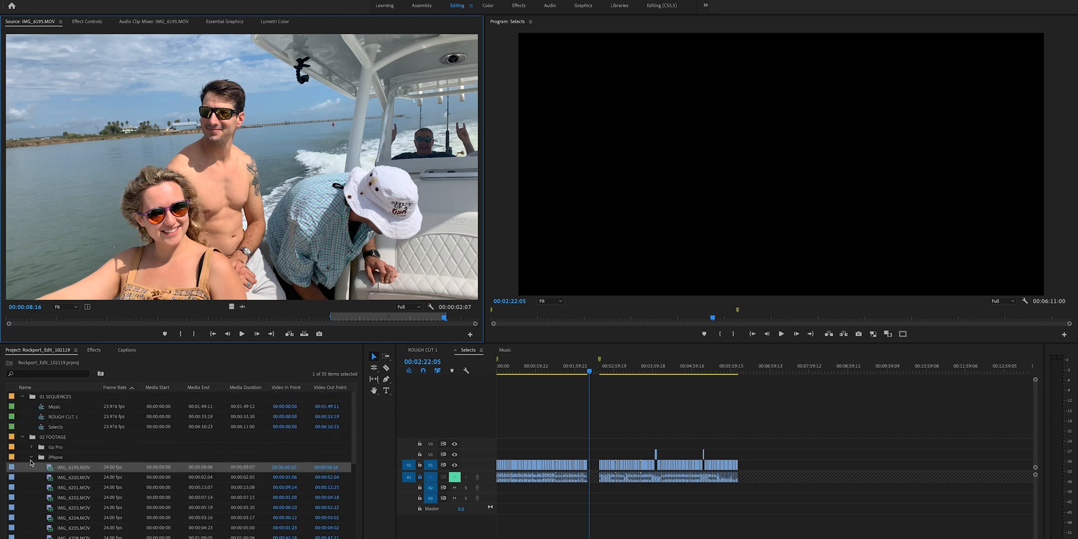
left_click(31, 447)
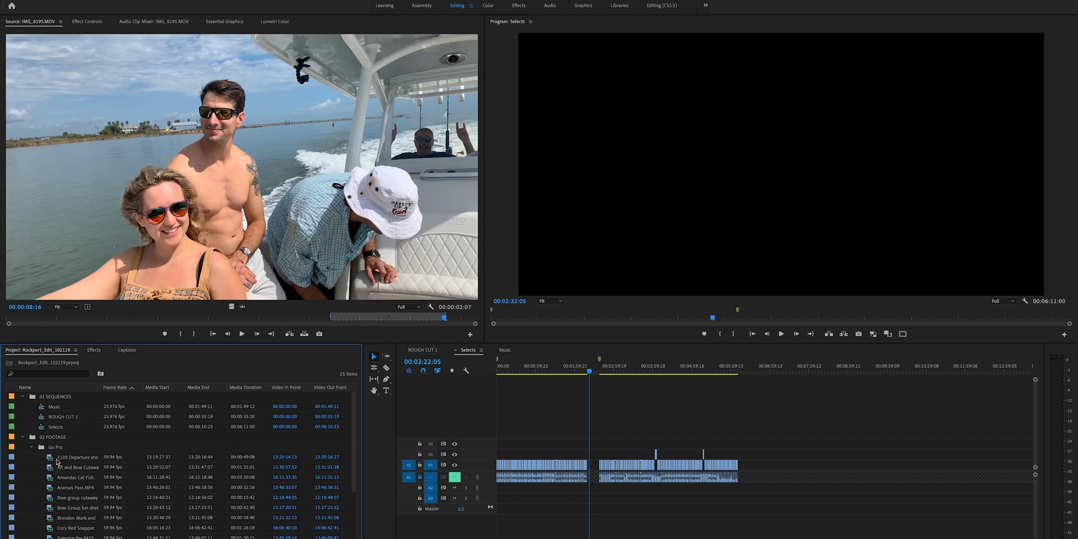
scroll("down", 3)
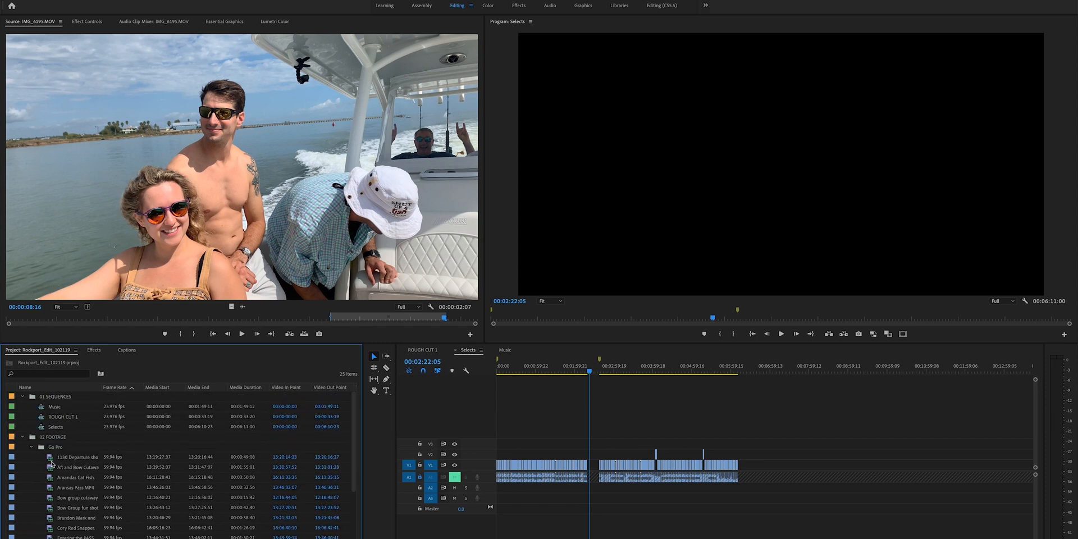
left_click(22, 396)
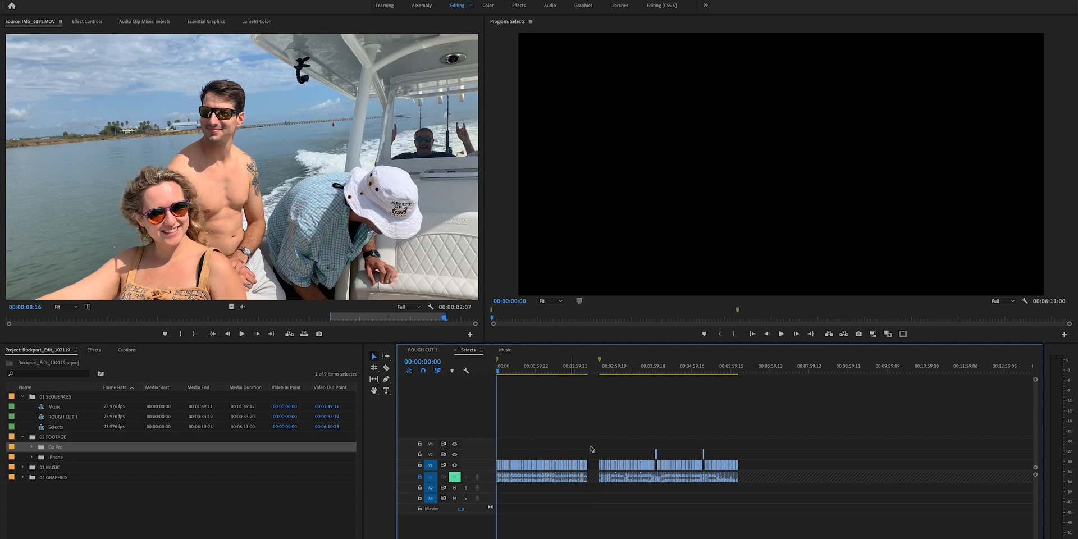
Step: Play the Selects footage with Program Monitor playback resolution set to 1/8
left_click(781, 334)
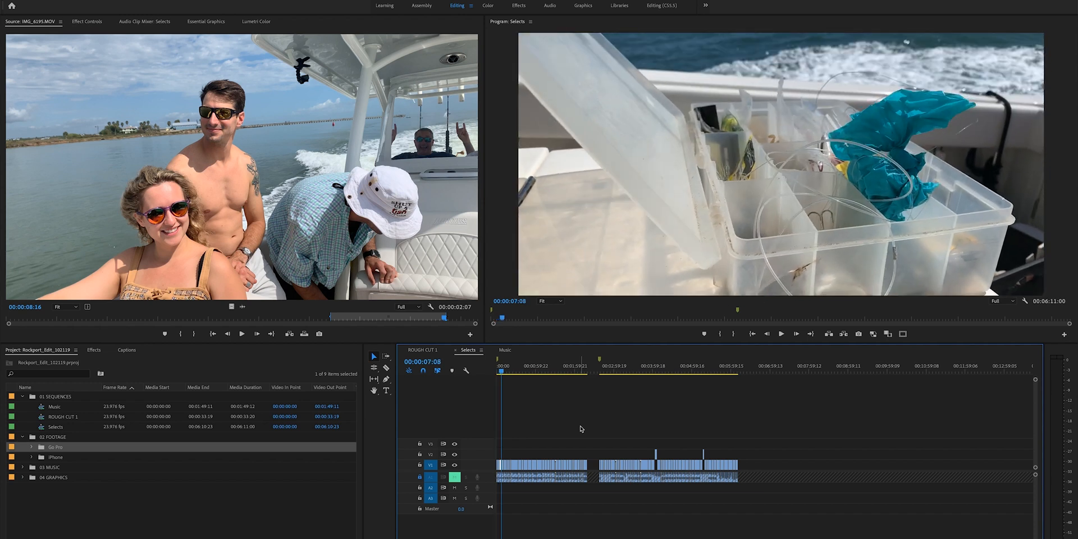
left_click(780, 333)
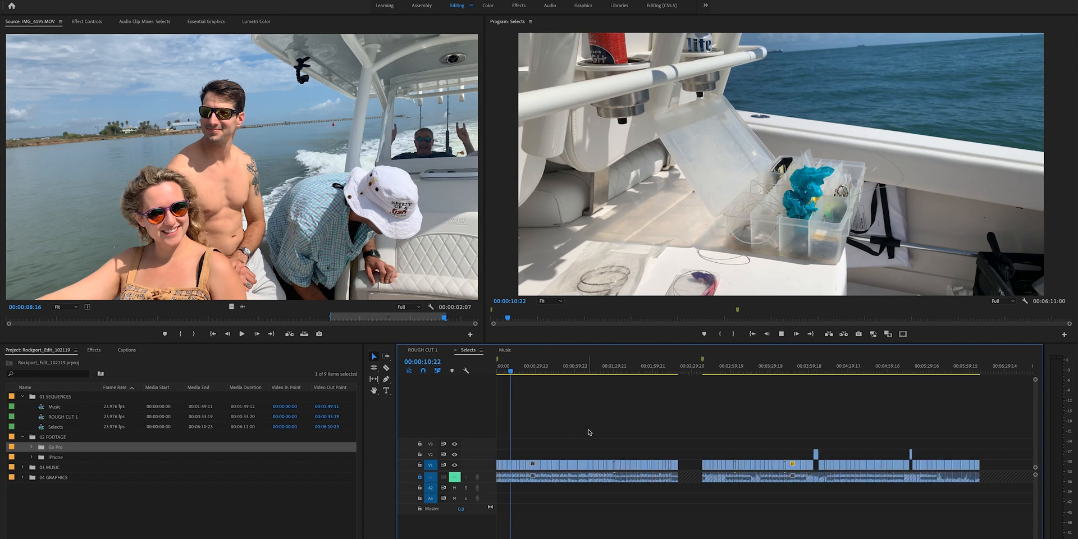
left_click(995, 301)
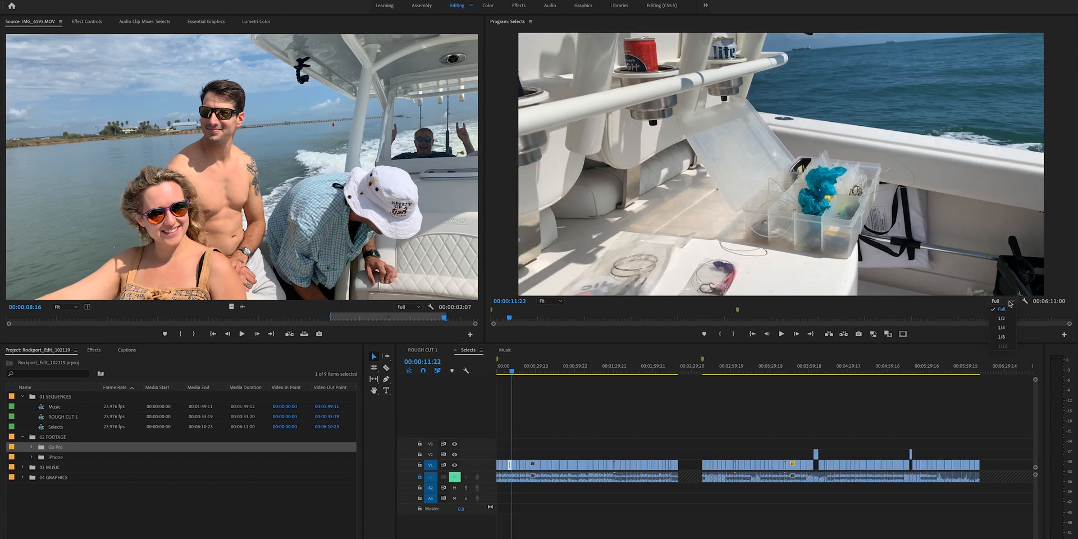
left_click(1000, 337)
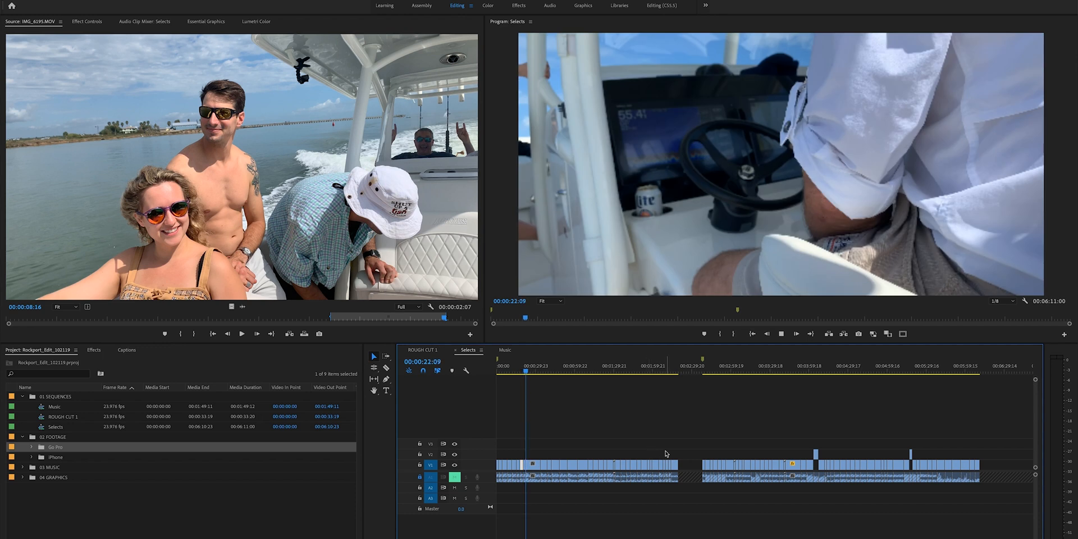
mouse_move(561, 445)
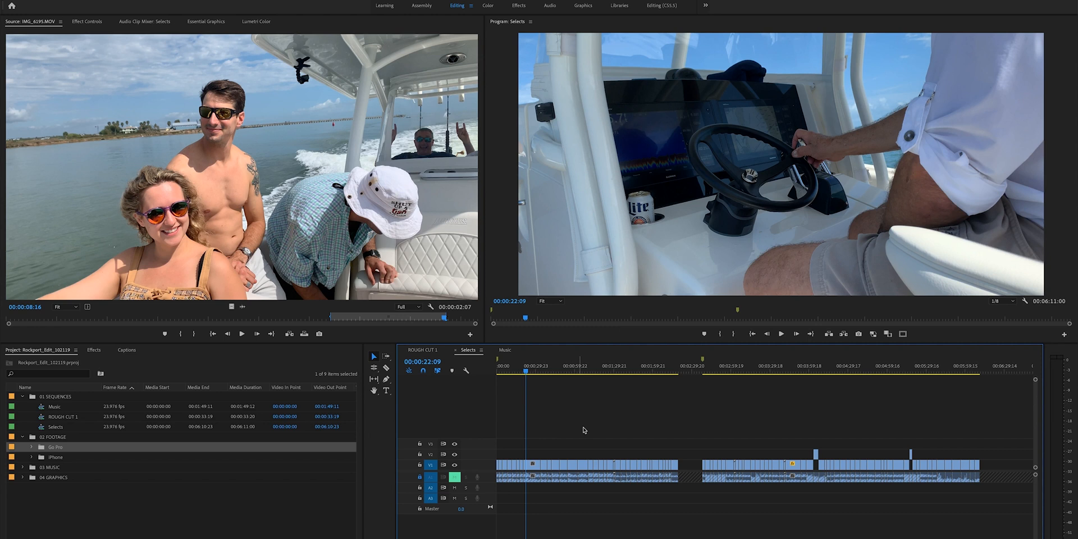
mouse_move(626, 451)
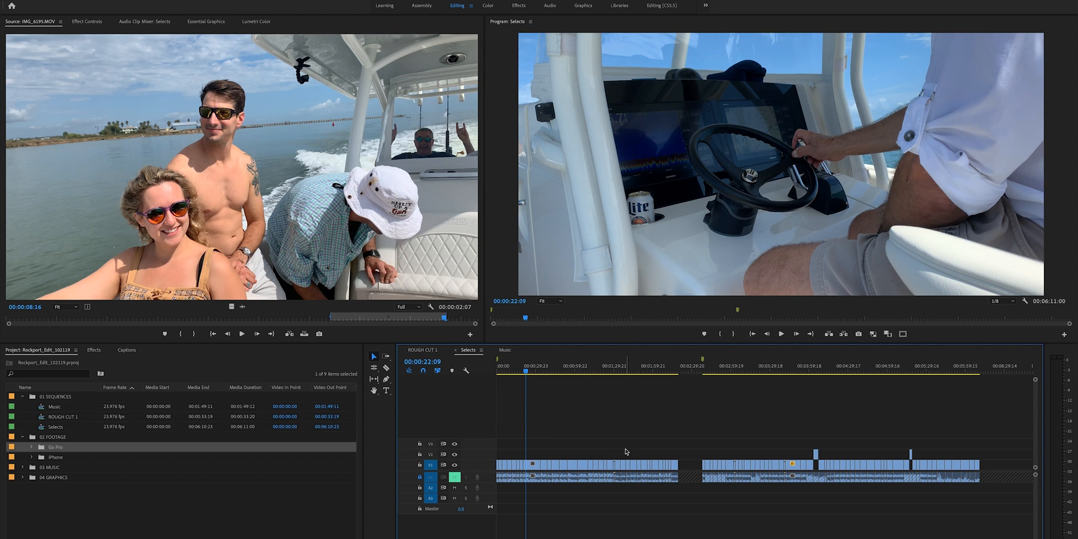
key("ctrl+s")
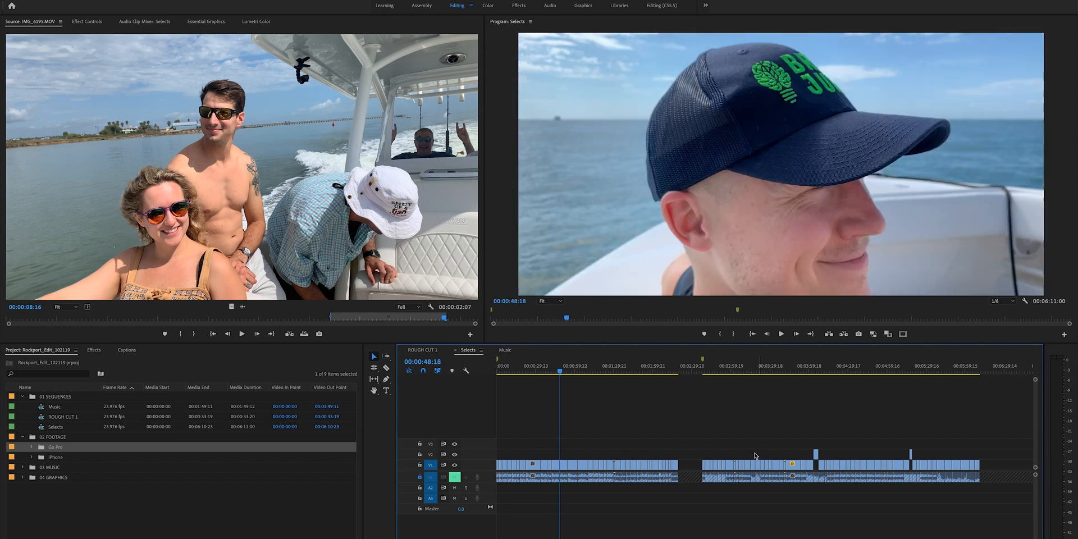
left_click(685, 366)
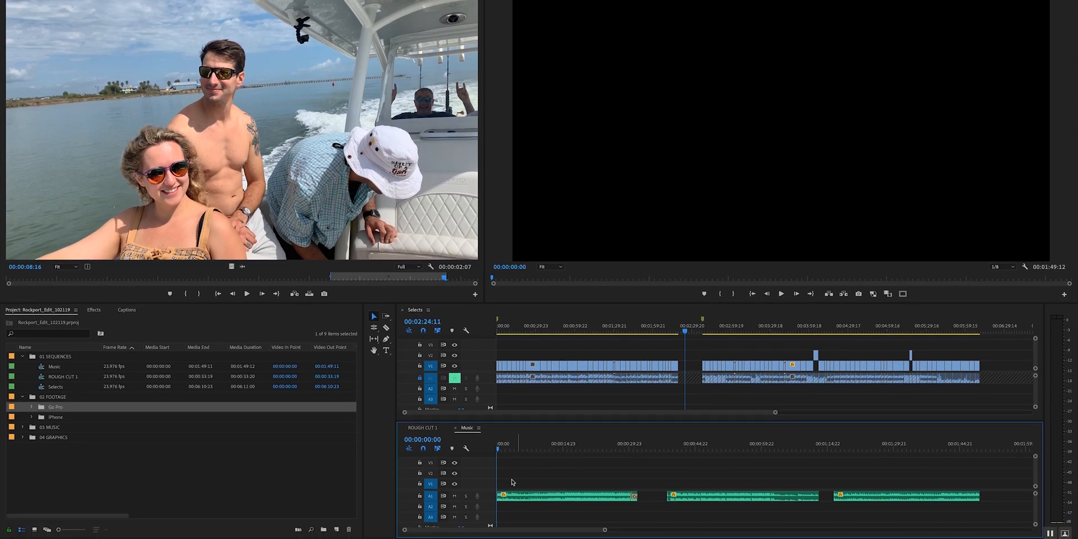
mouse_move(493, 486)
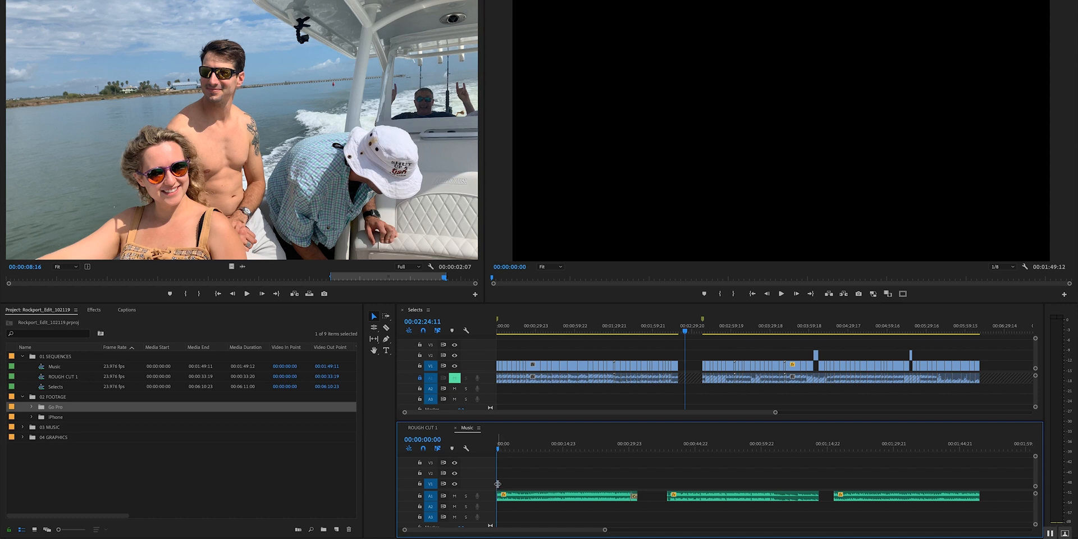
mouse_move(507, 483)
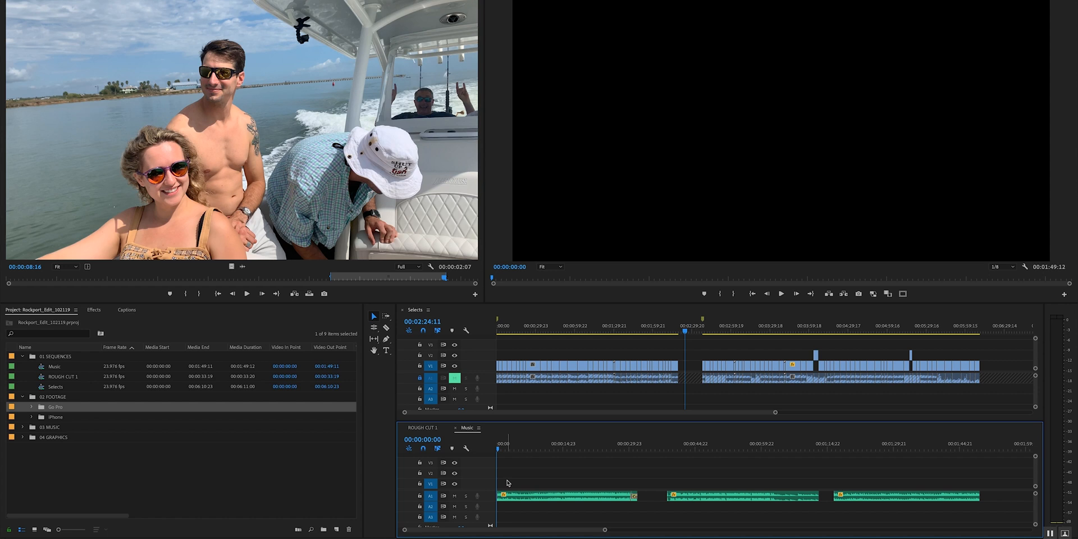
mouse_move(508, 482)
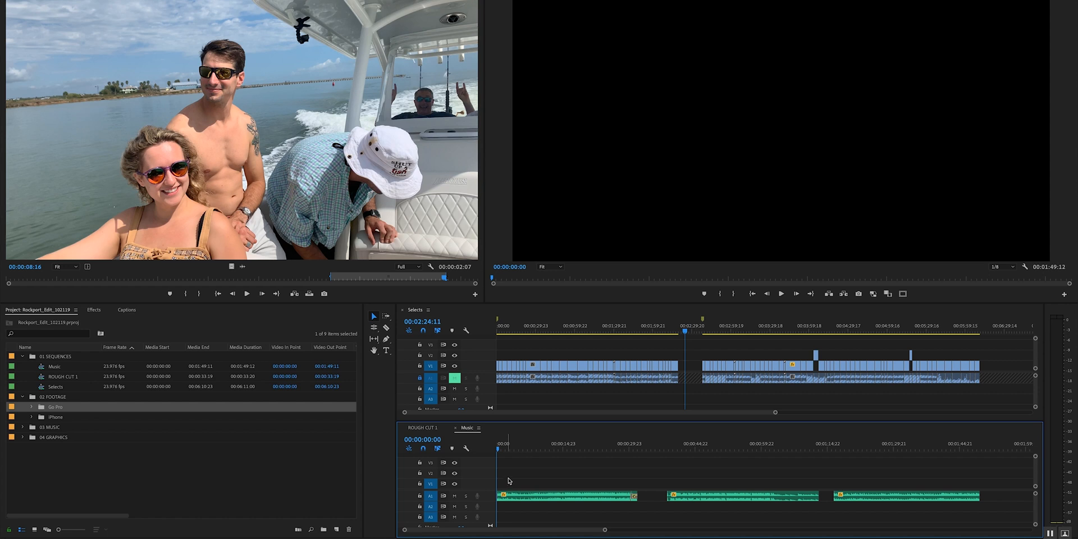
Step: Cue the Selects sequence to 00:02:40:00, the shot of two men beside the outboard motors
left_click(700, 325)
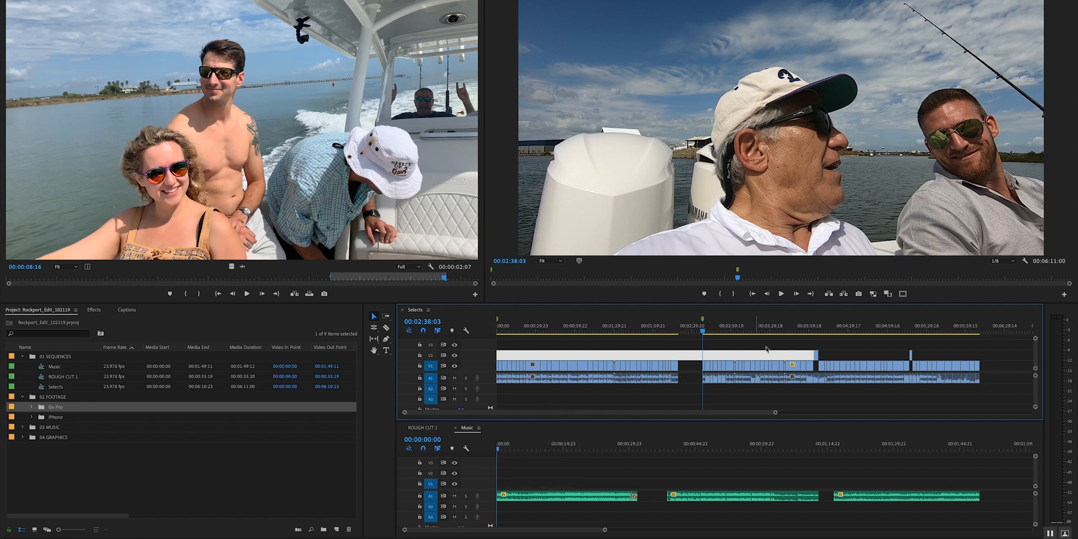
left_click(781, 293)
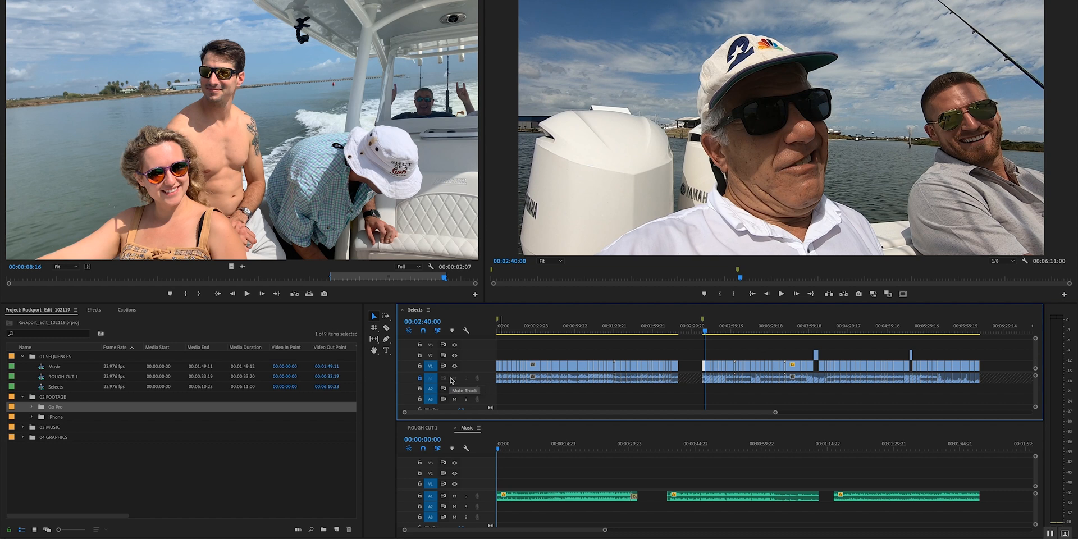
mouse_move(694, 379)
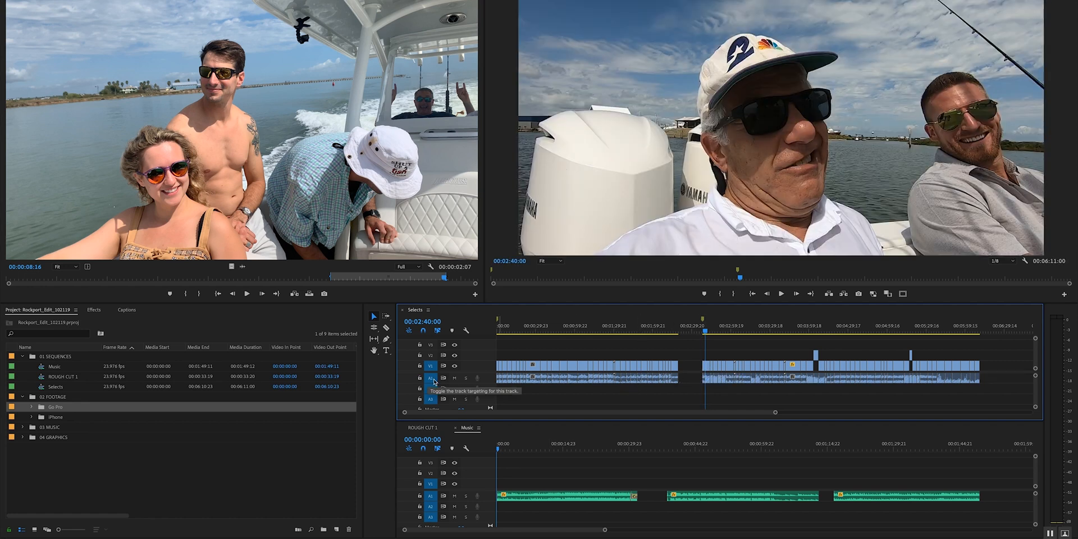
mouse_move(677, 406)
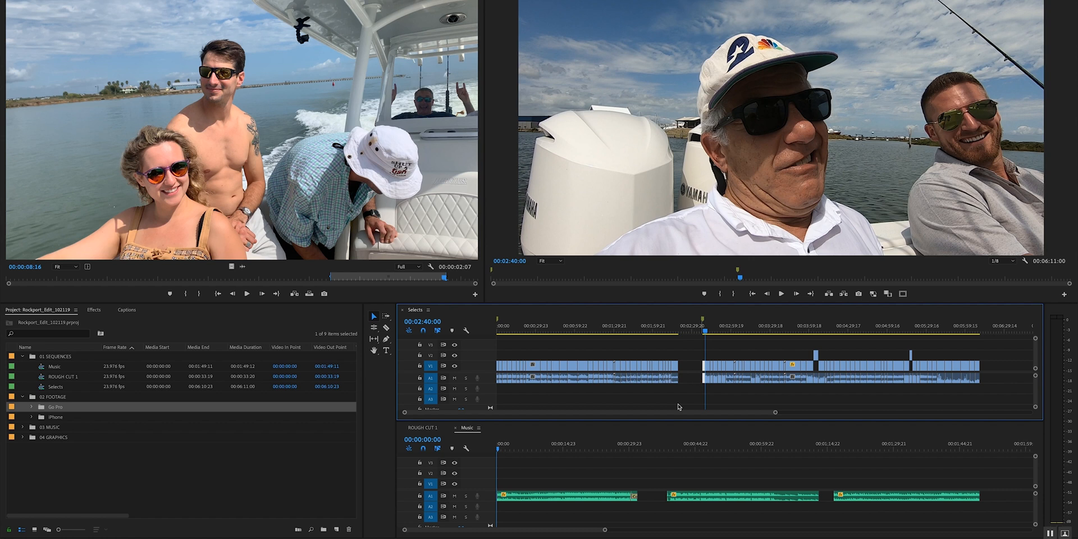
left_click(563, 496)
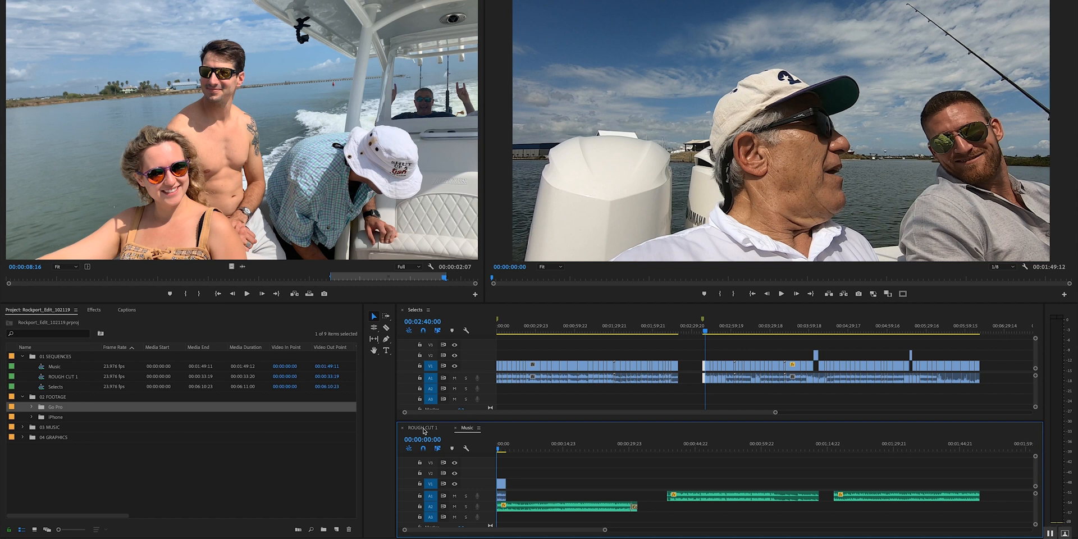
Step: Switch to the ROUGH CUT 1 sequence and set Program Monitor playback to 1/4 resolution
left_click(421, 428)
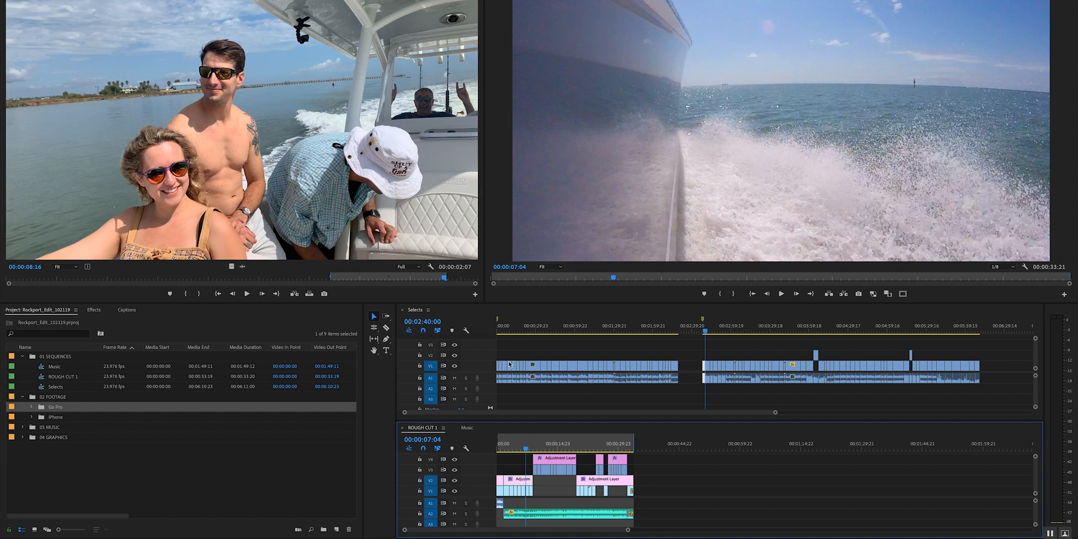
mouse_move(664, 364)
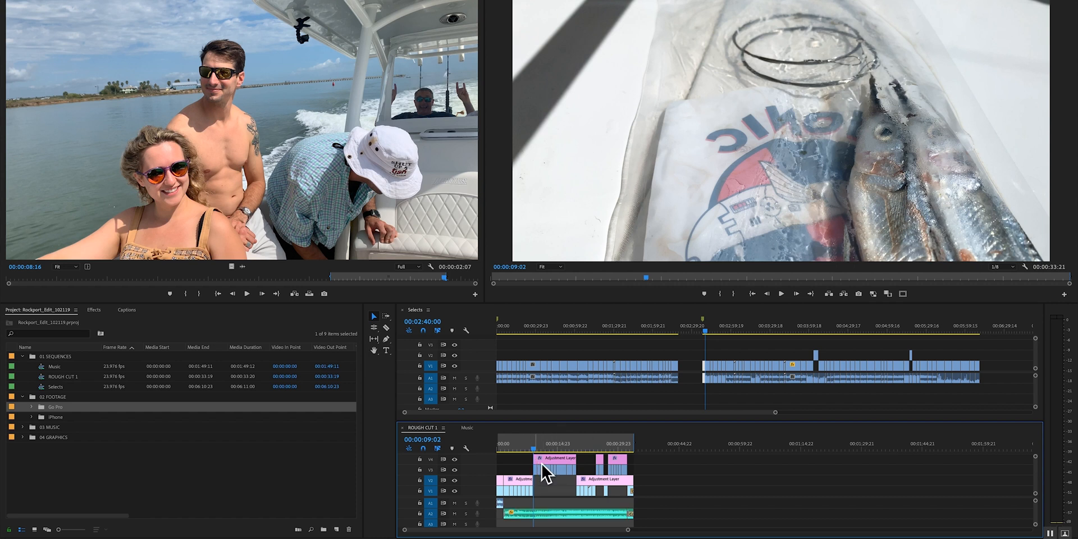
mouse_move(426, 440)
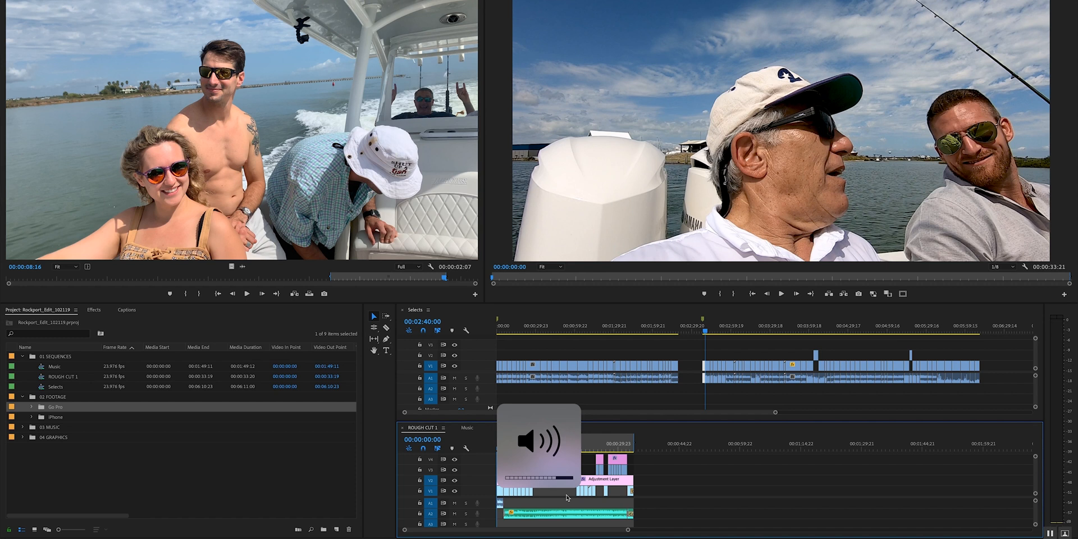
left_click(1002, 267)
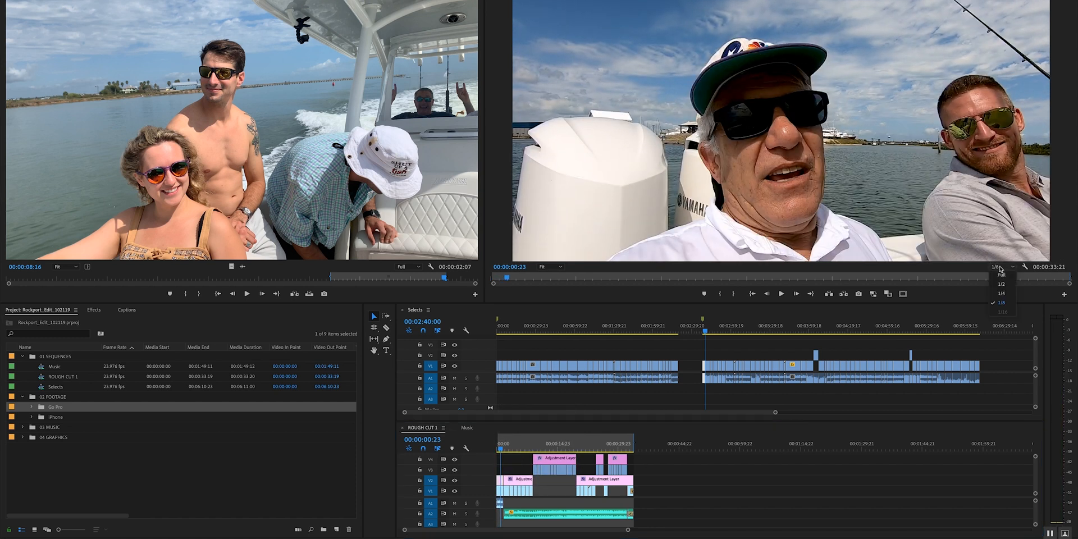
left_click(1000, 293)
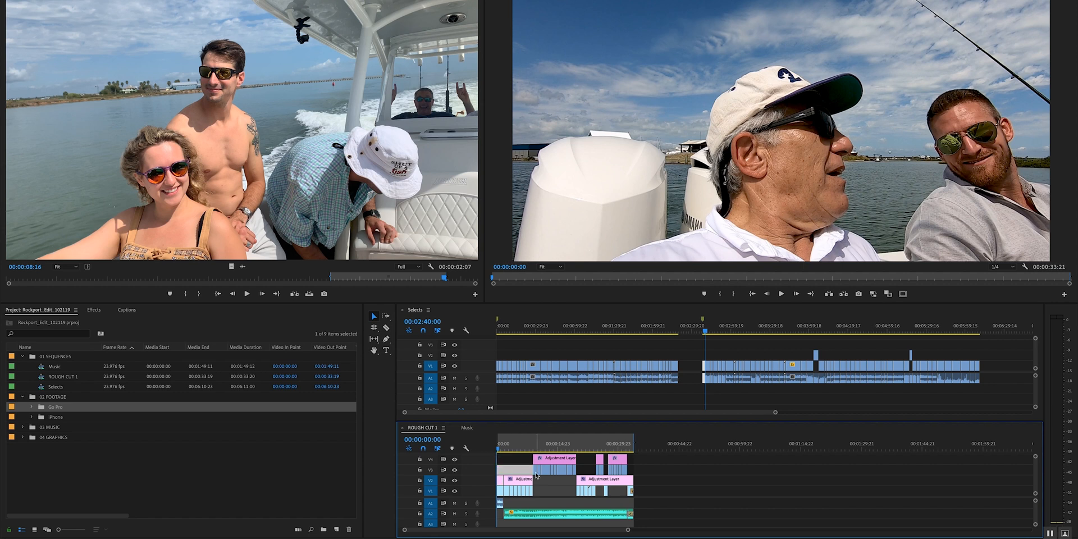
Step: Play through the rough cut from the start, jumping to around 19 seconds to review
left_click(780, 293)
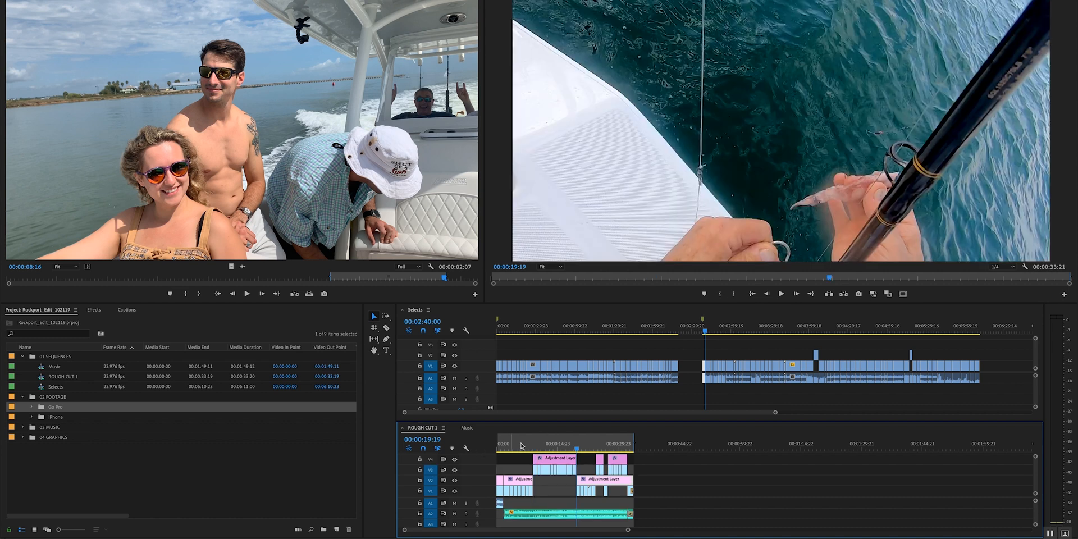
left_click(534, 442)
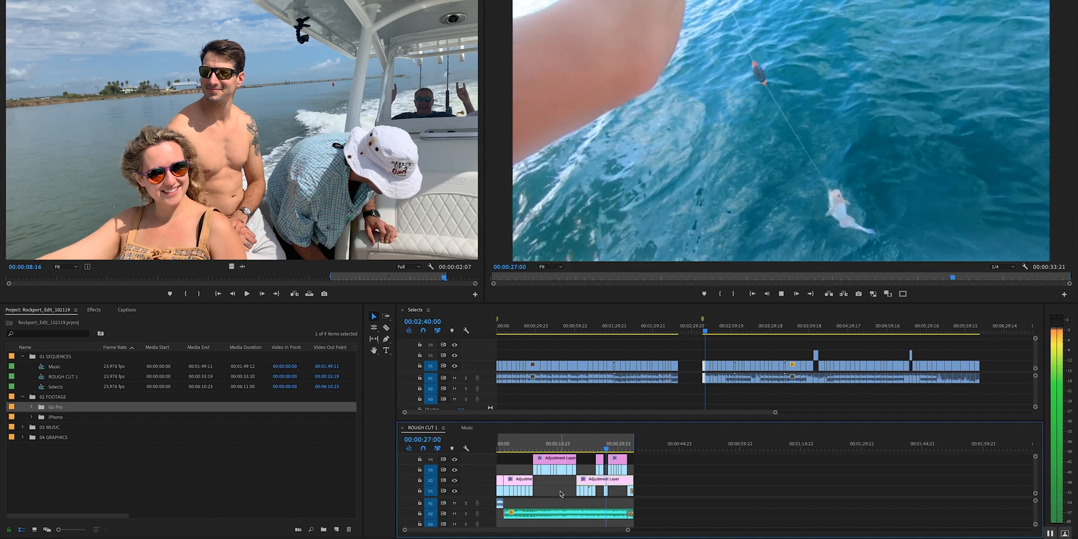
left_click(604, 444)
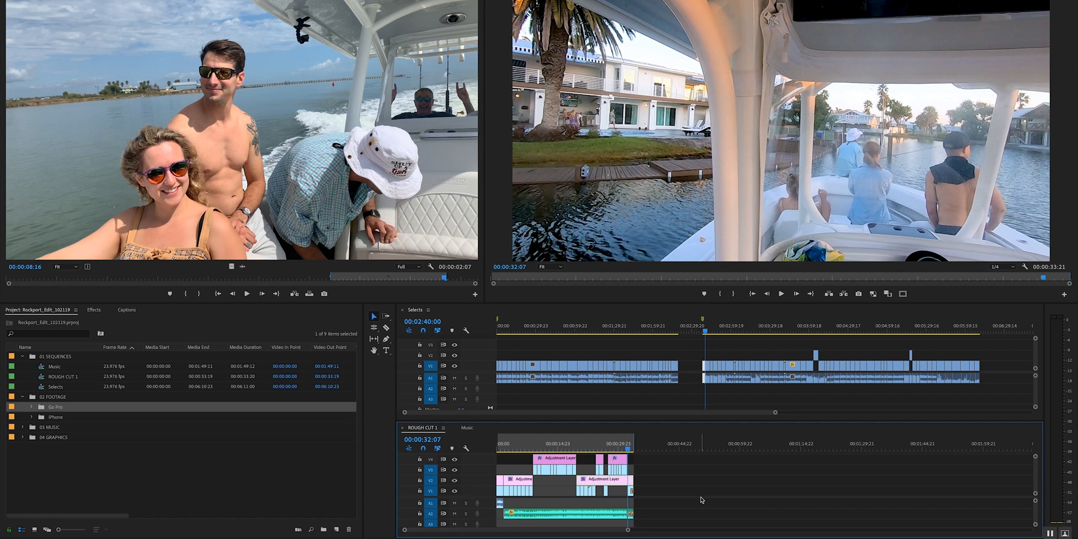
left_click(603, 331)
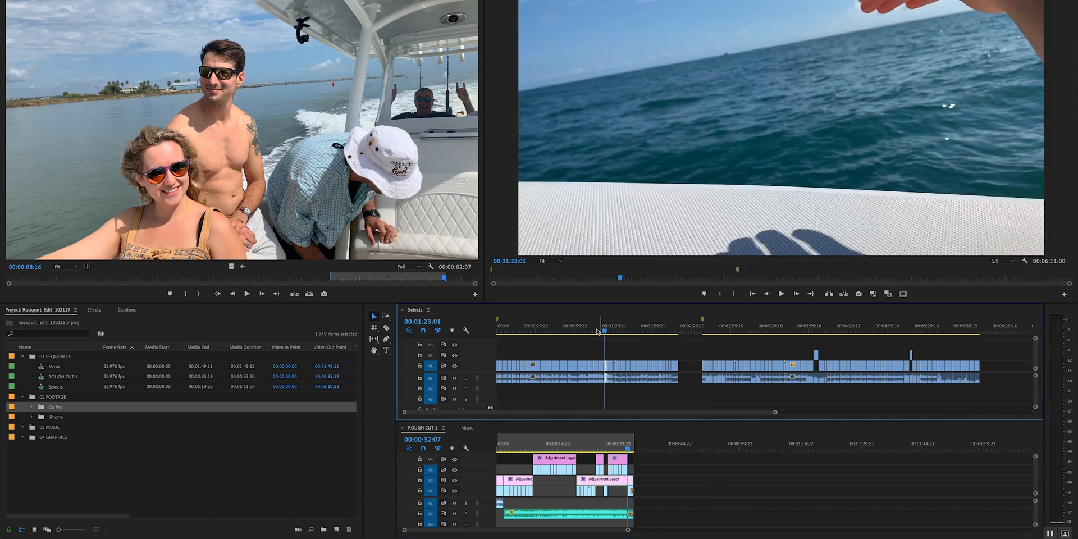
left_click(622, 326)
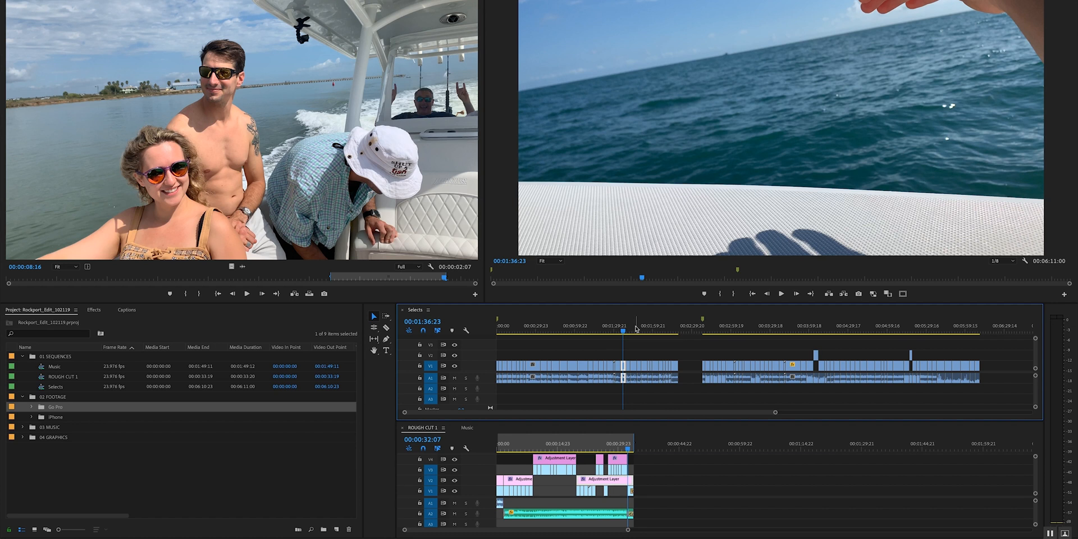
left_click(584, 324)
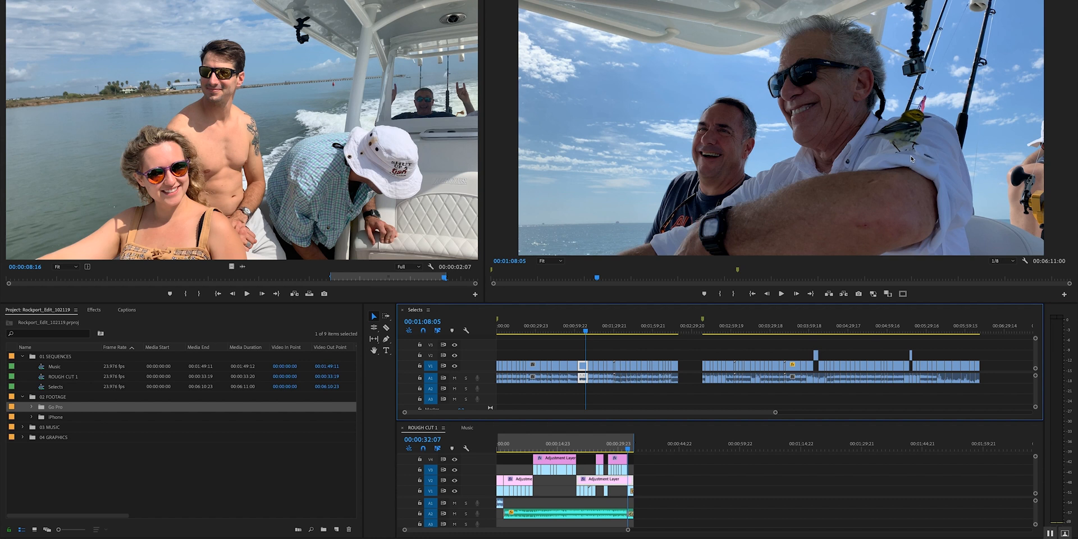
mouse_move(907, 129)
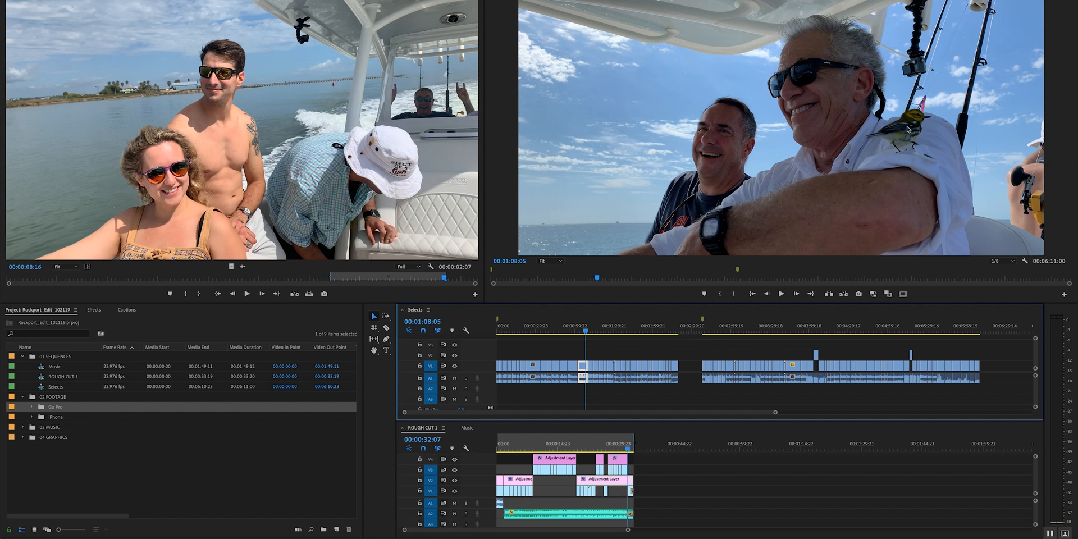
mouse_move(604, 281)
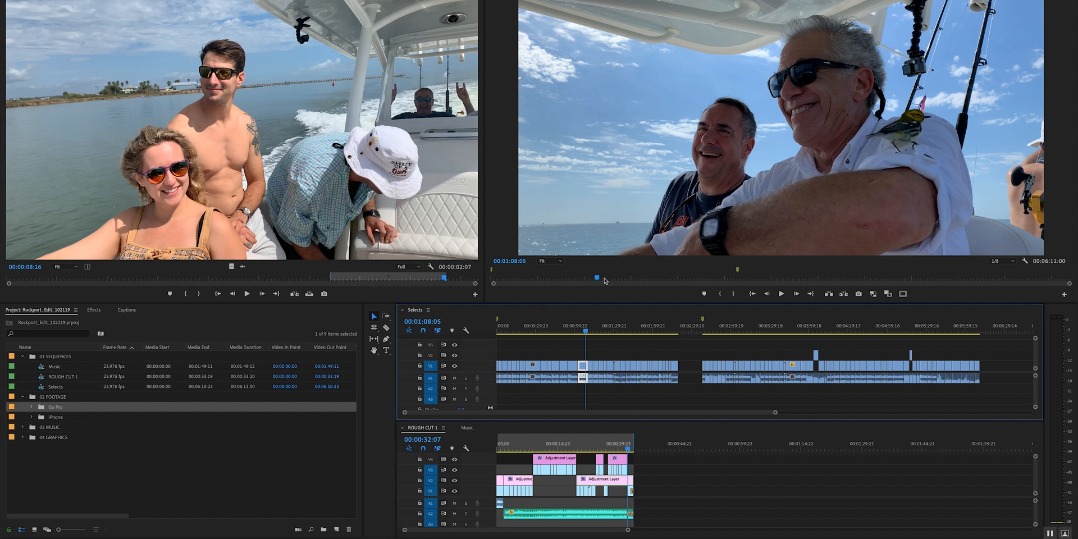
left_click(567, 332)
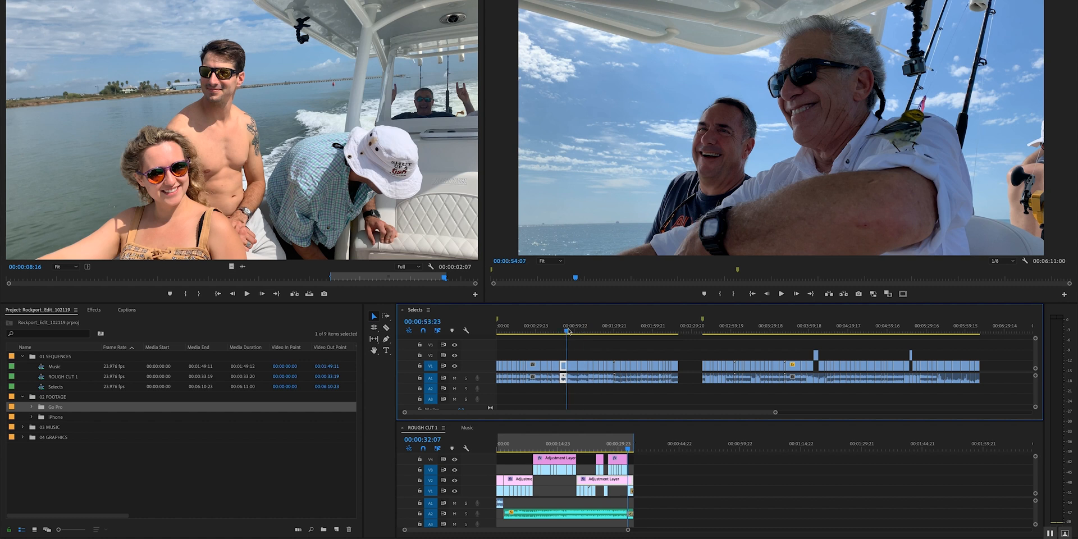
left_click(566, 330)
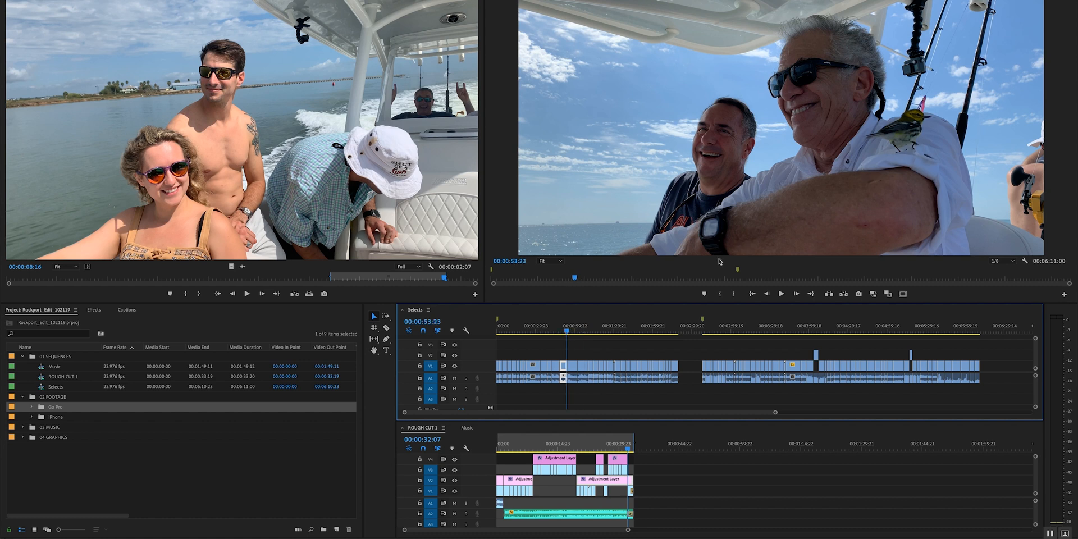
left_click(577, 330)
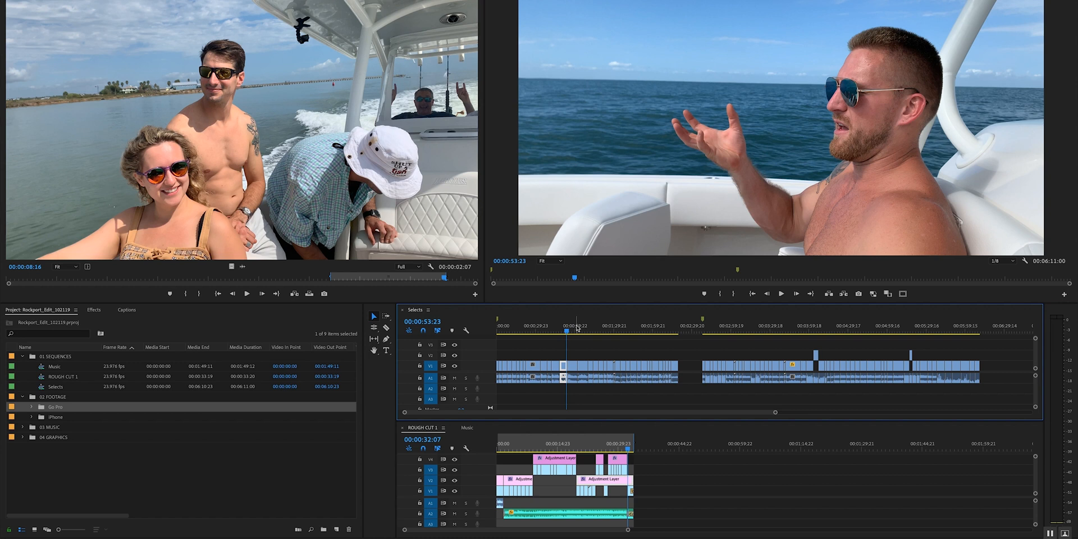
left_click(577, 326)
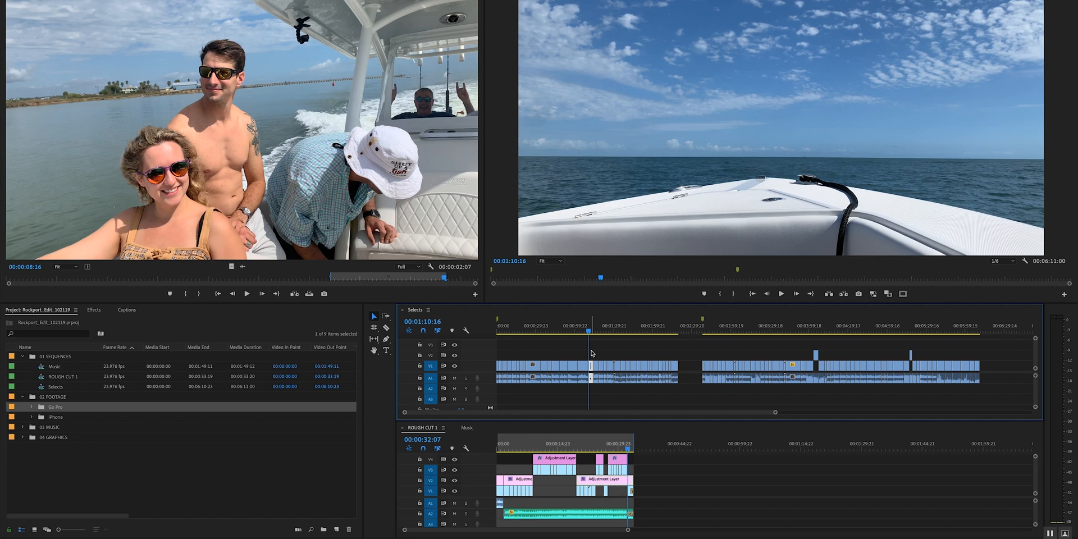
left_click(557, 324)
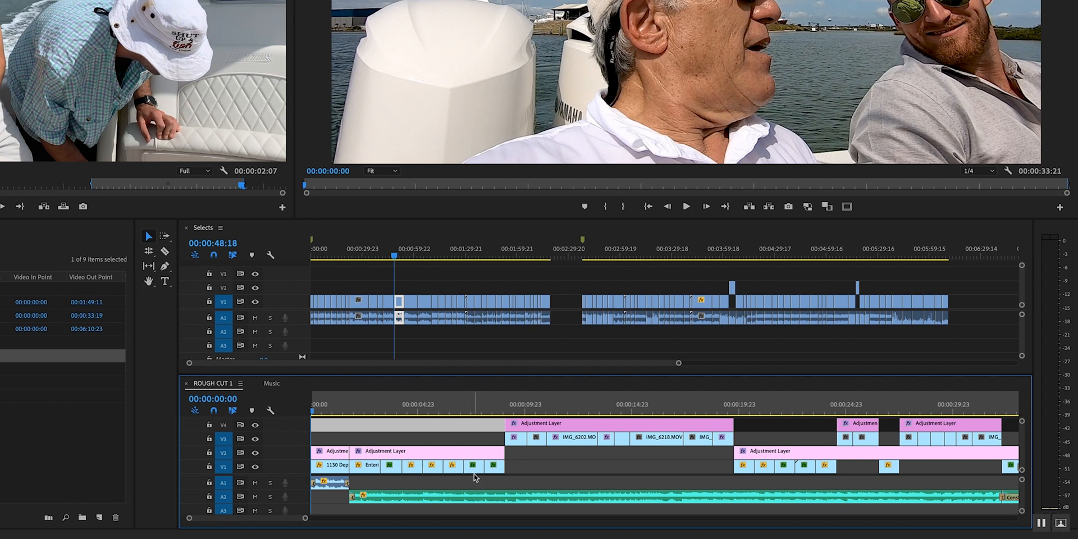
mouse_move(491, 483)
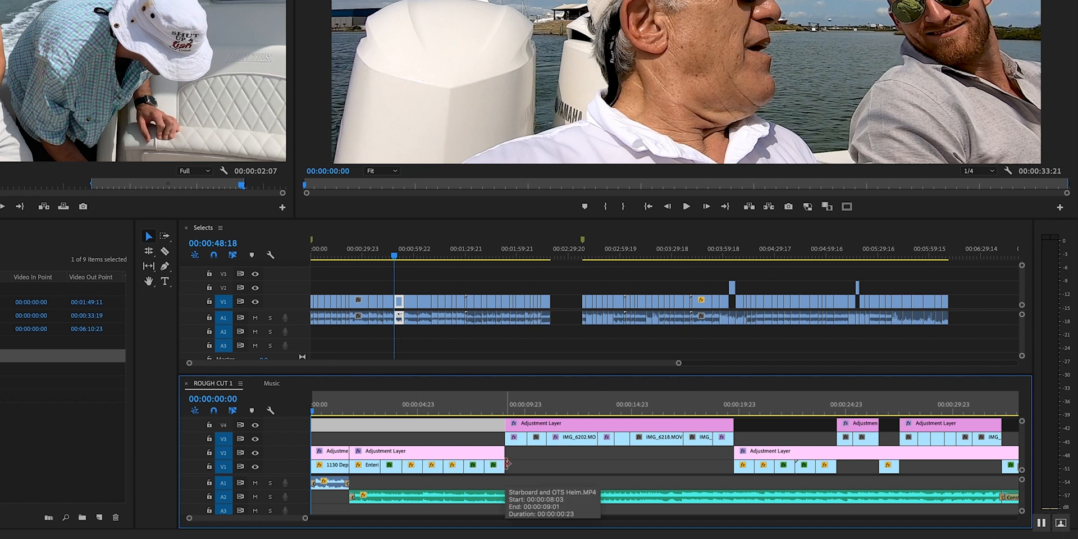
mouse_move(320, 464)
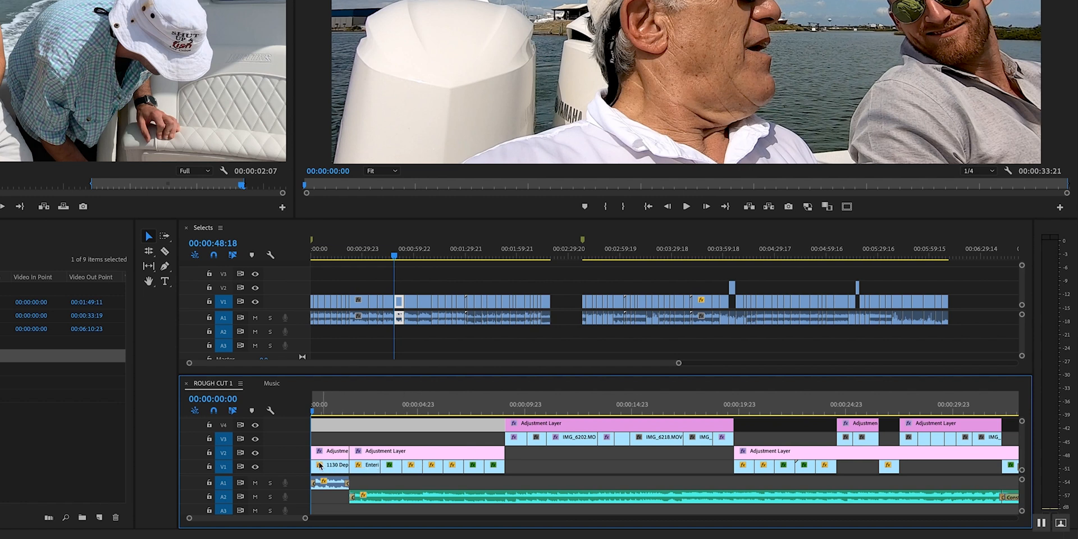
mouse_move(454, 472)
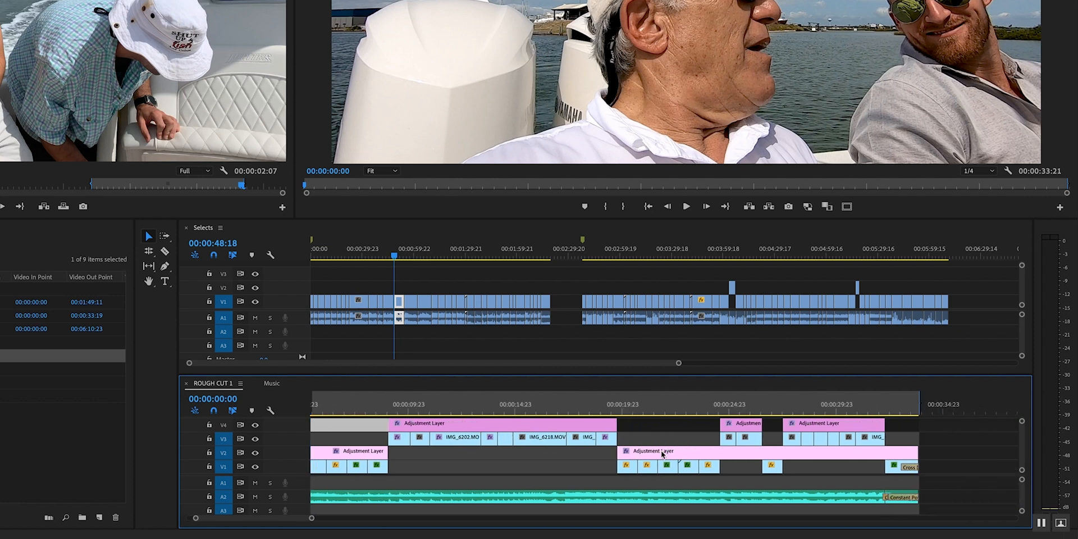
scroll("right", 3)
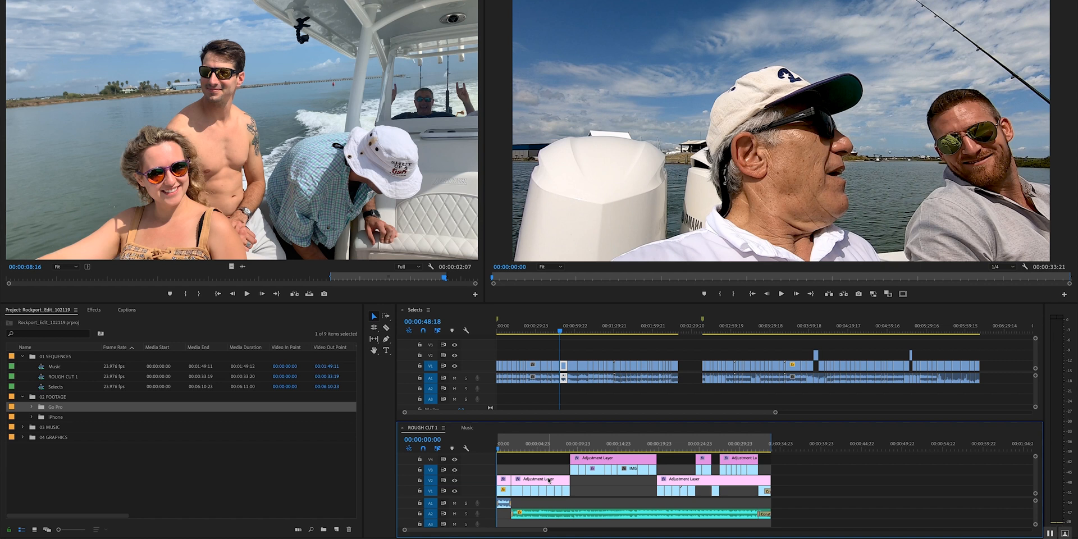
mouse_move(548, 479)
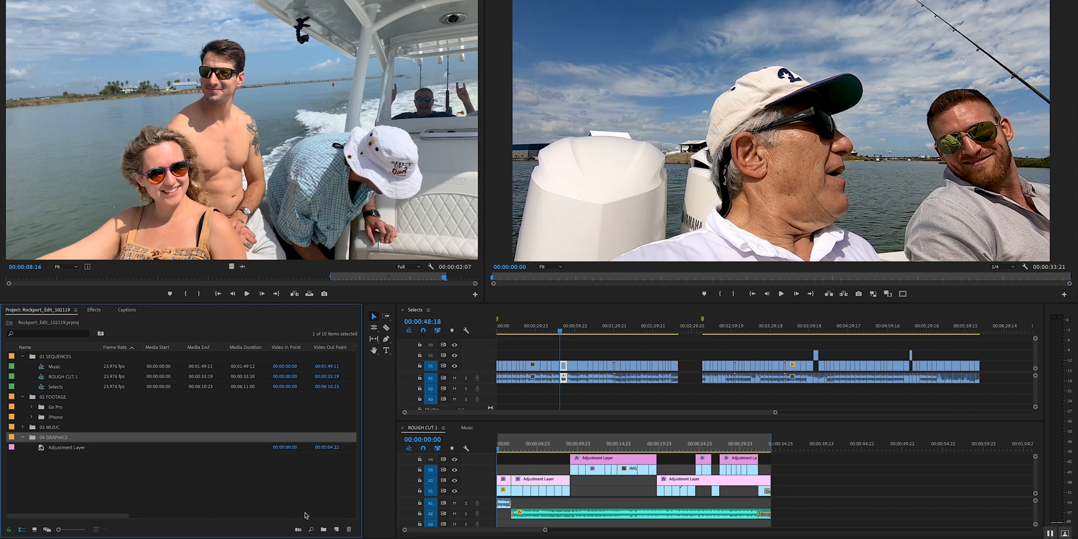
Step: Create a new Adjustment Layer via New Item and park the playhead on the speedboat shot at 00:00:02:12
left_click(336, 529)
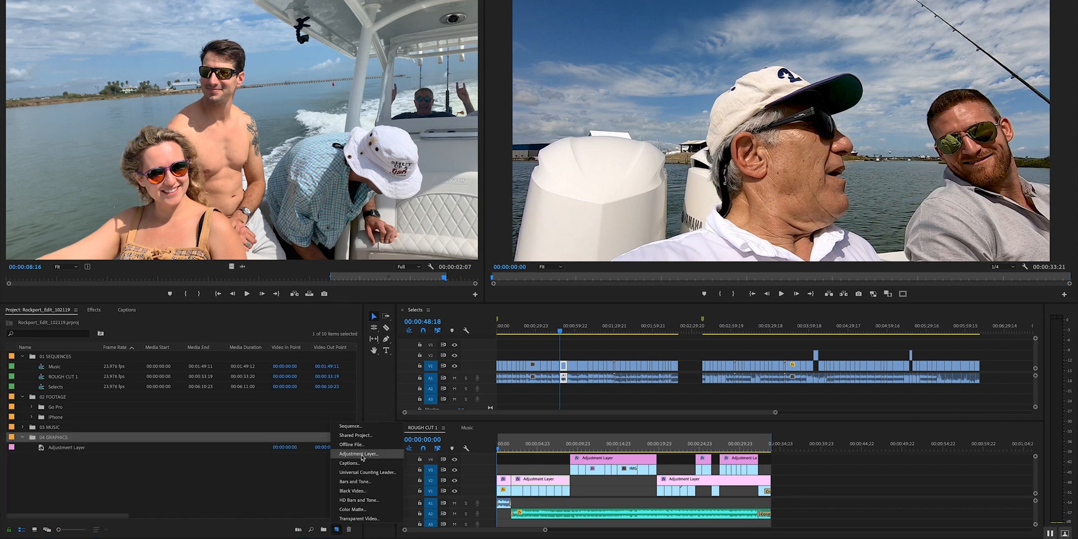
left_click(358, 453)
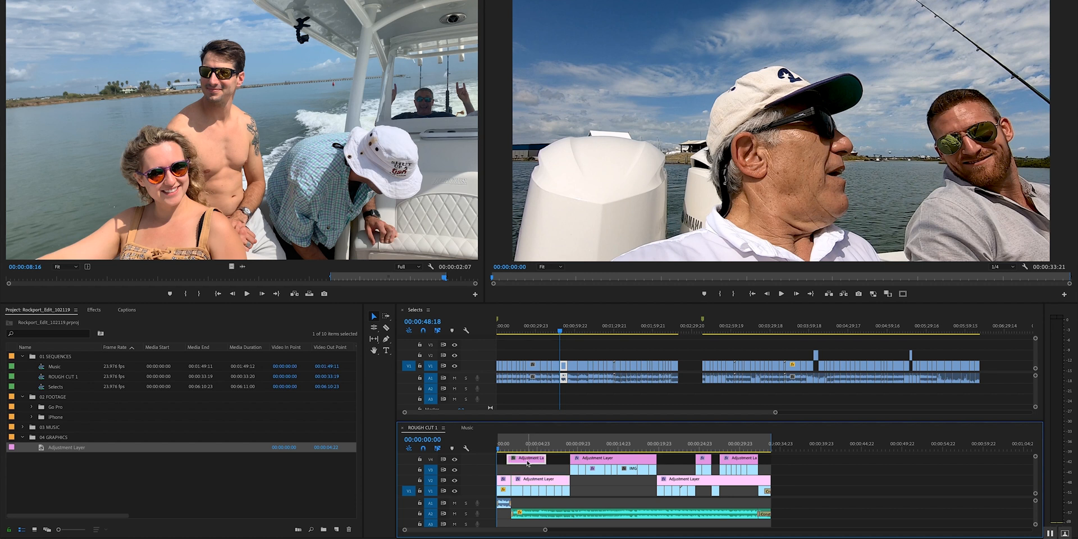
left_click(525, 447)
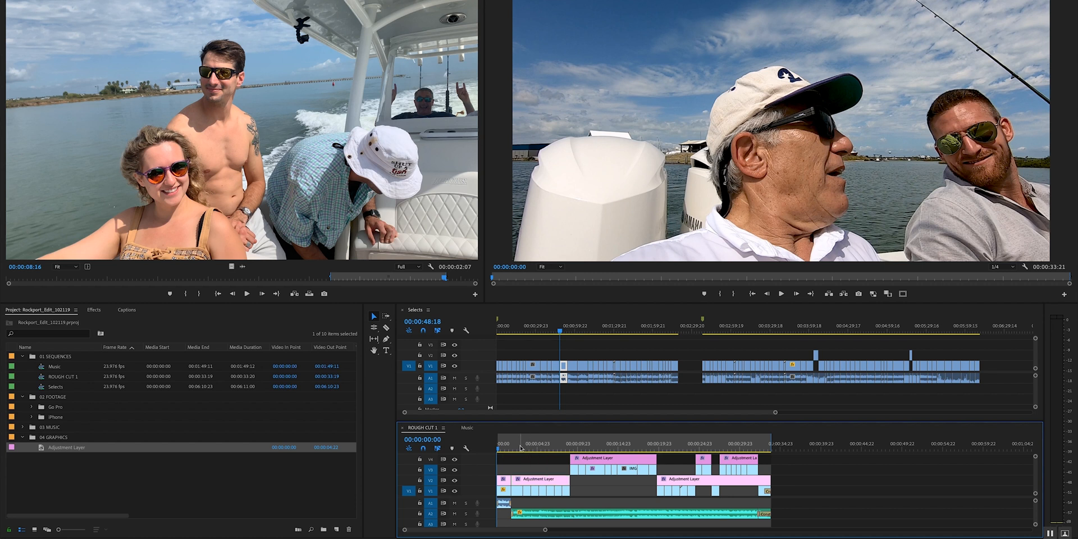
left_click(515, 442)
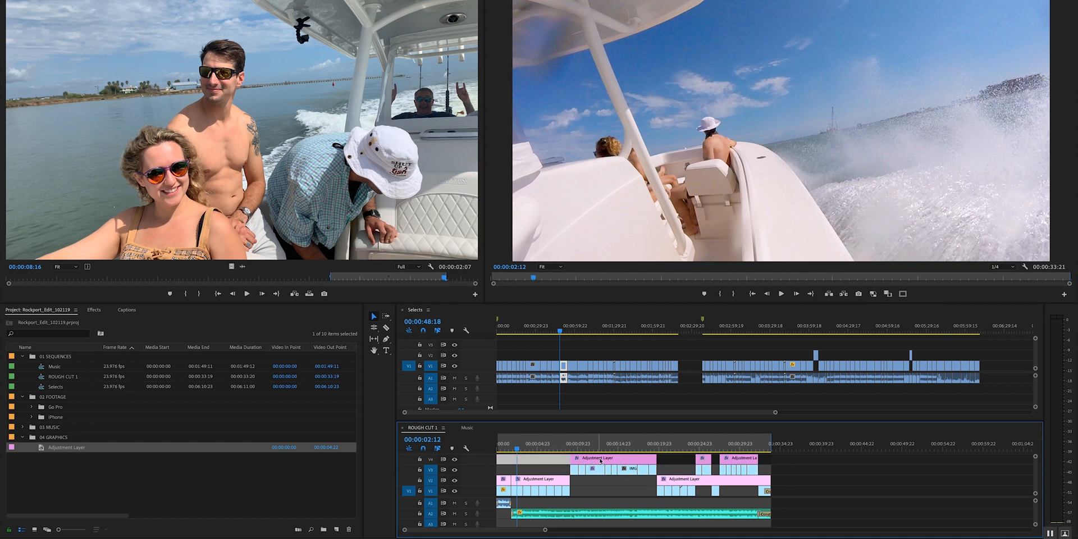
mouse_move(602, 472)
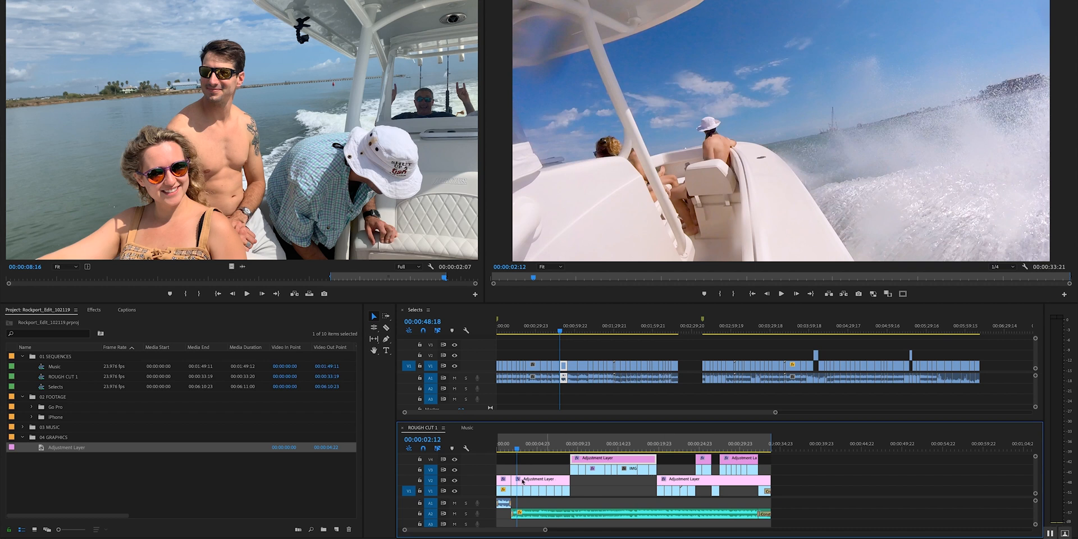
mouse_move(601, 483)
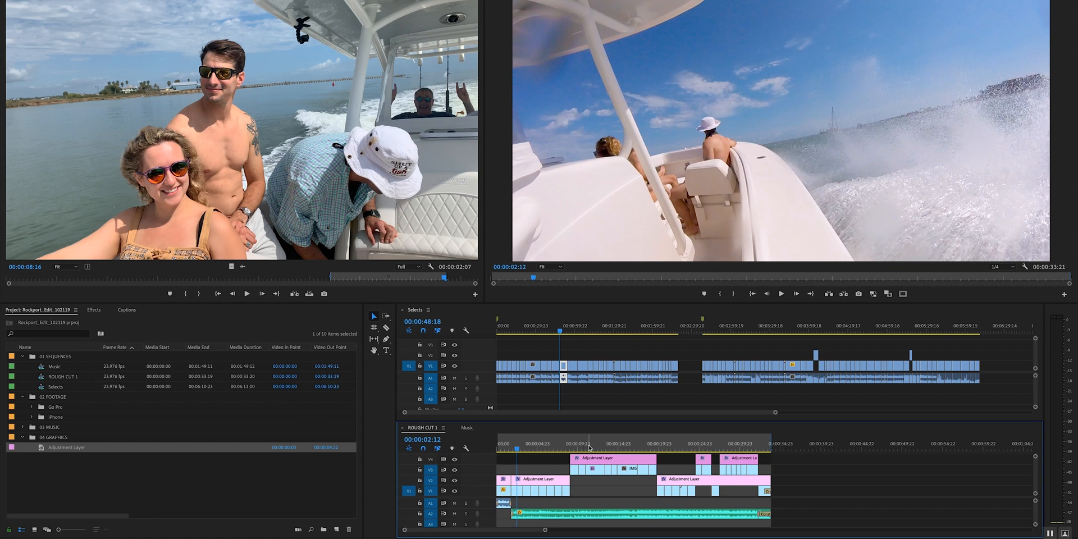
Step: Bypass the Lumetri Color effect on the adjustment layer using its fx toggle in Effect Controls
left_click(516, 443)
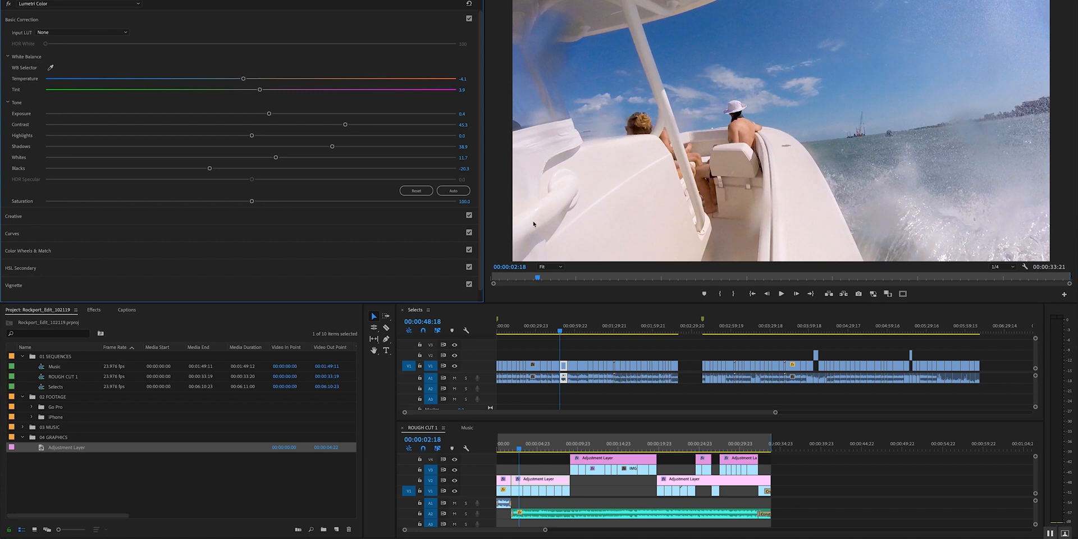
left_click(469, 19)
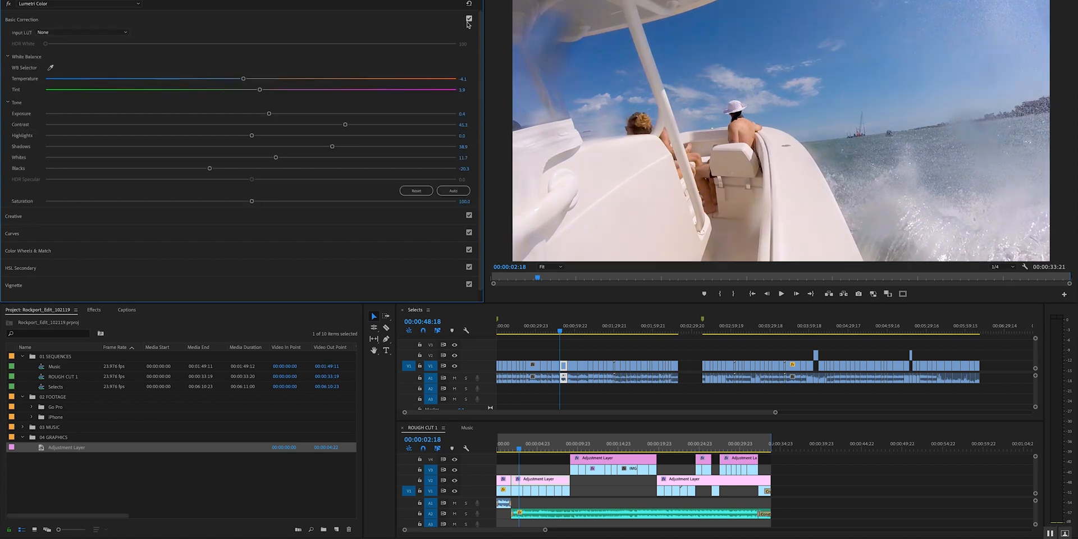
left_click(415, 191)
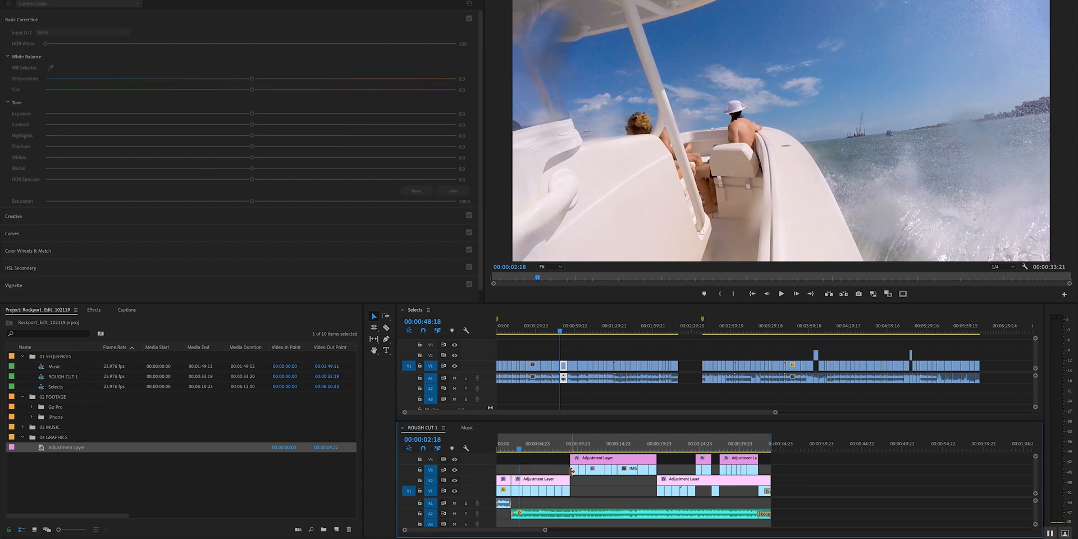
mouse_move(572, 490)
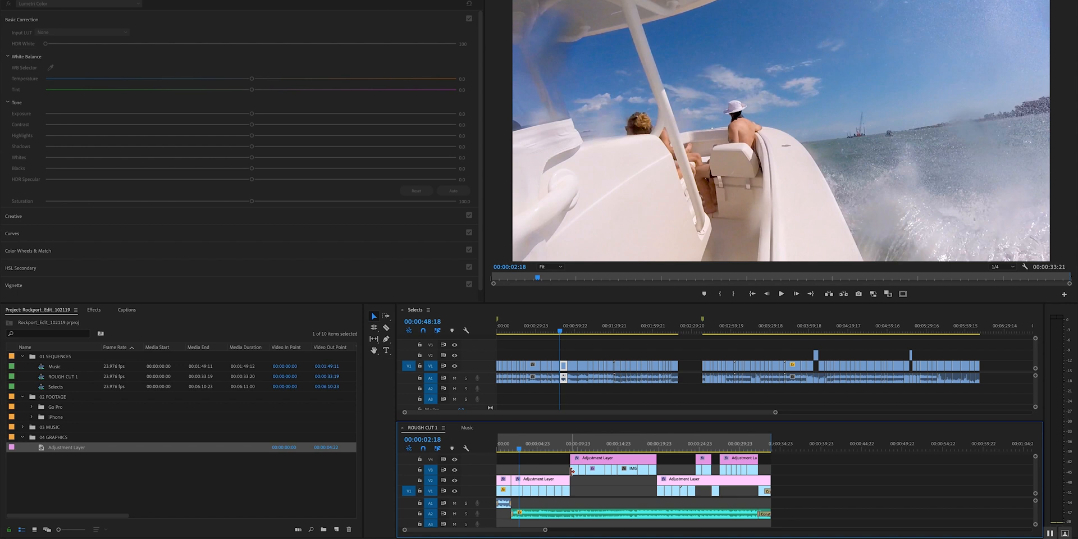
mouse_move(558, 463)
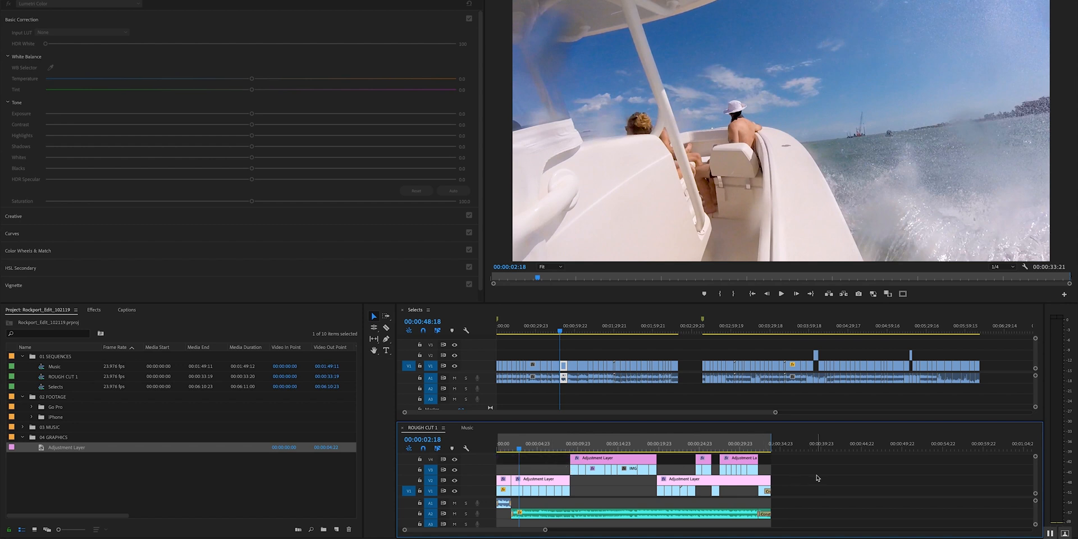
mouse_move(895, 451)
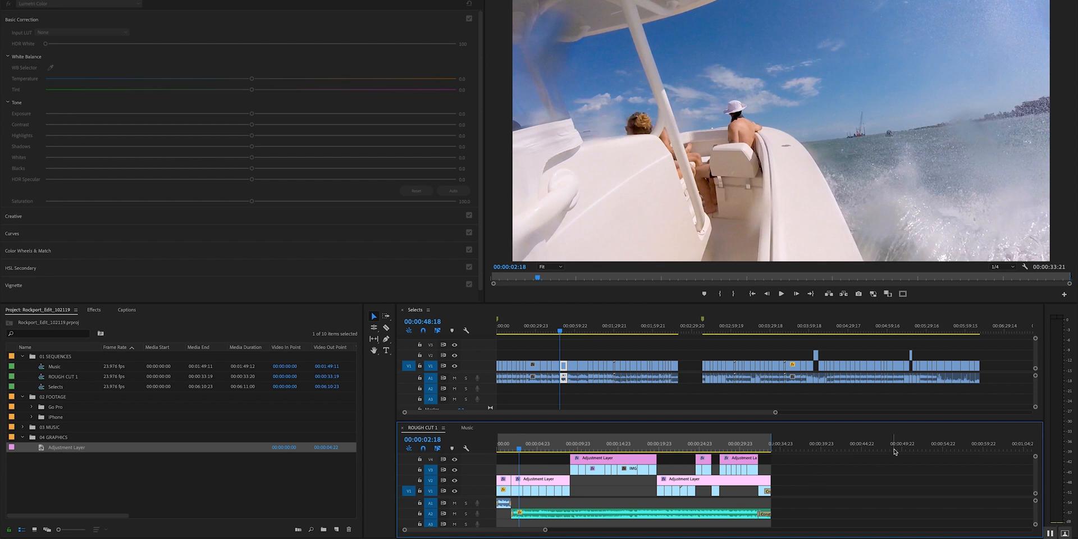
mouse_move(115, 129)
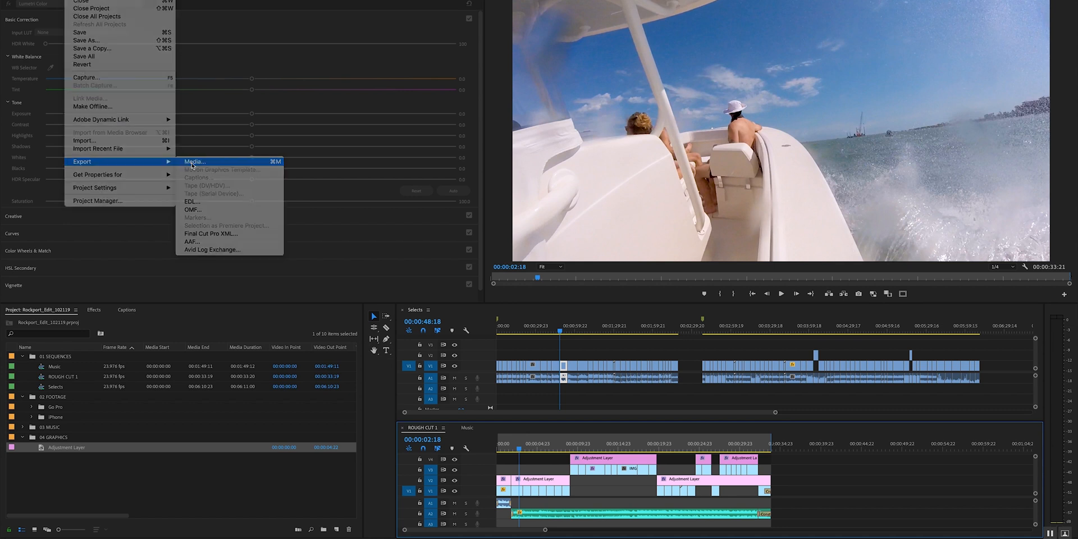
Step: Queue ROUGH CUT 1 for export as H.264 with the Custom preset, output ROUGH CUT 1_1.mp4
left_click(194, 161)
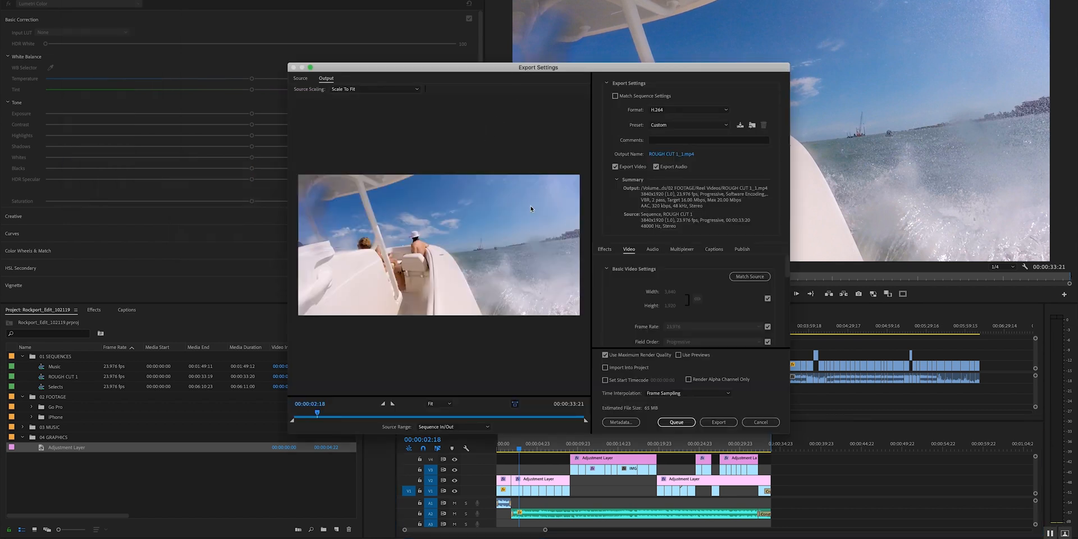
mouse_move(672, 130)
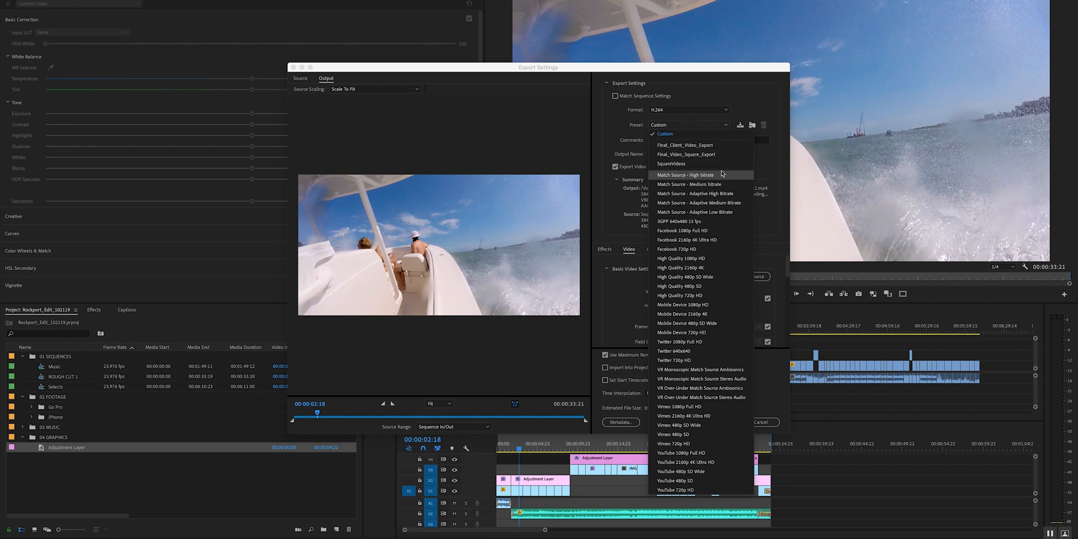
mouse_move(699, 388)
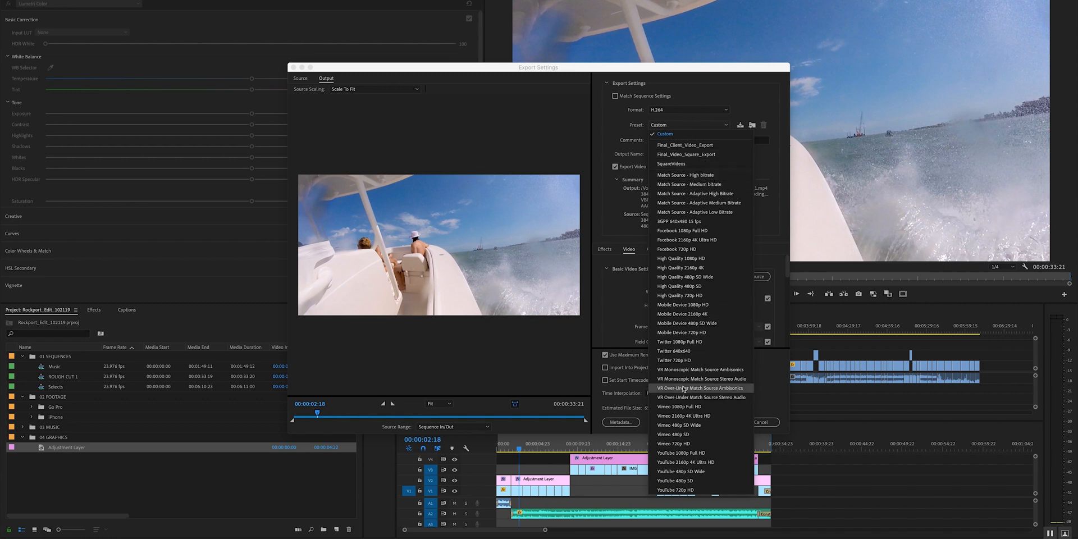
mouse_move(701, 406)
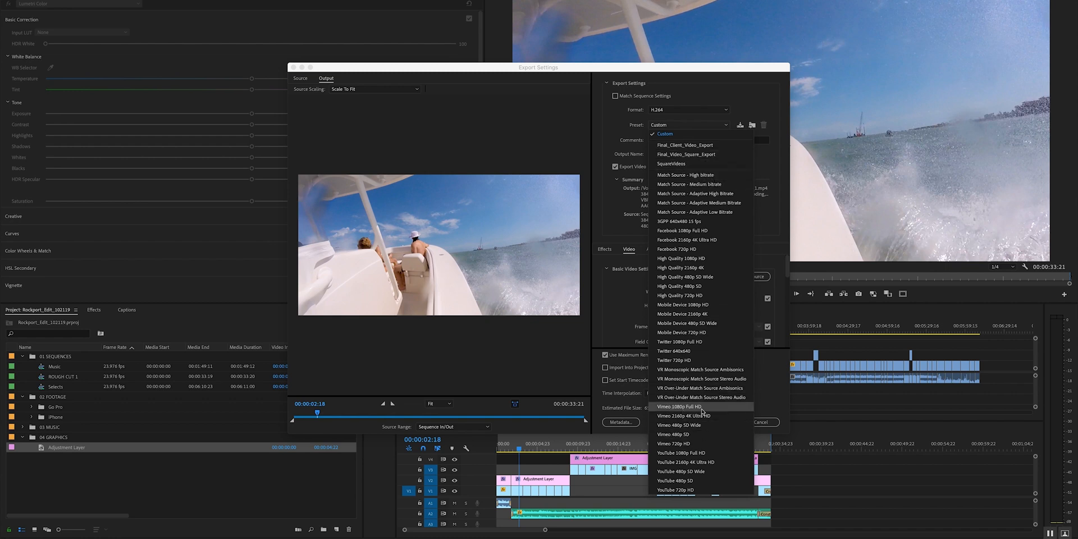
mouse_move(692, 452)
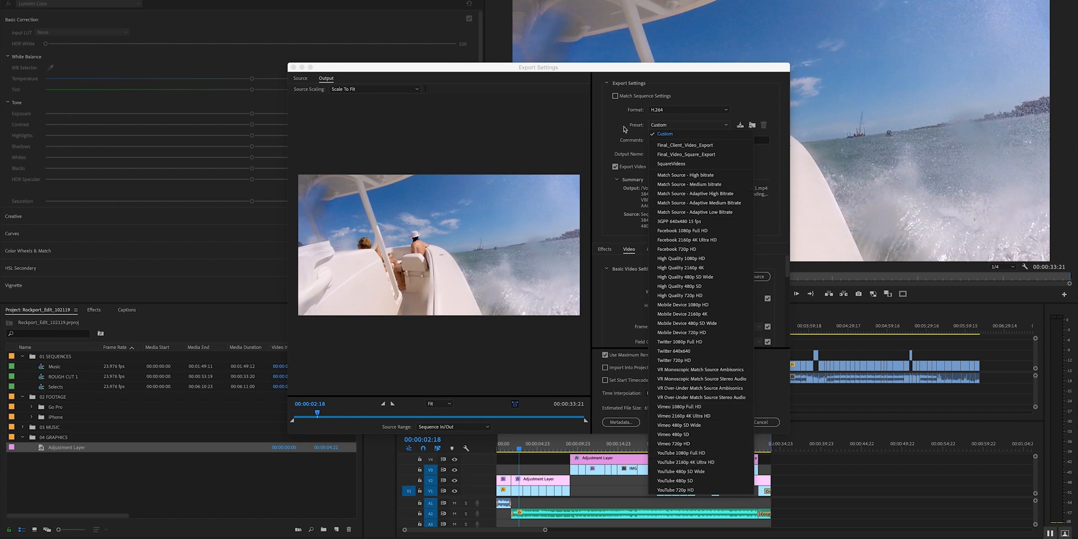
left_click(663, 134)
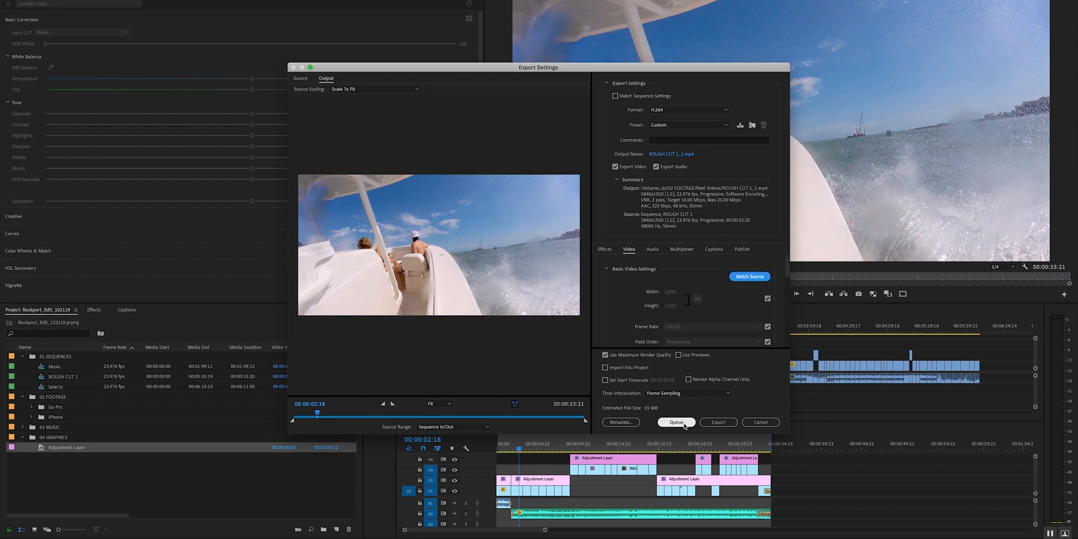
left_click(676, 422)
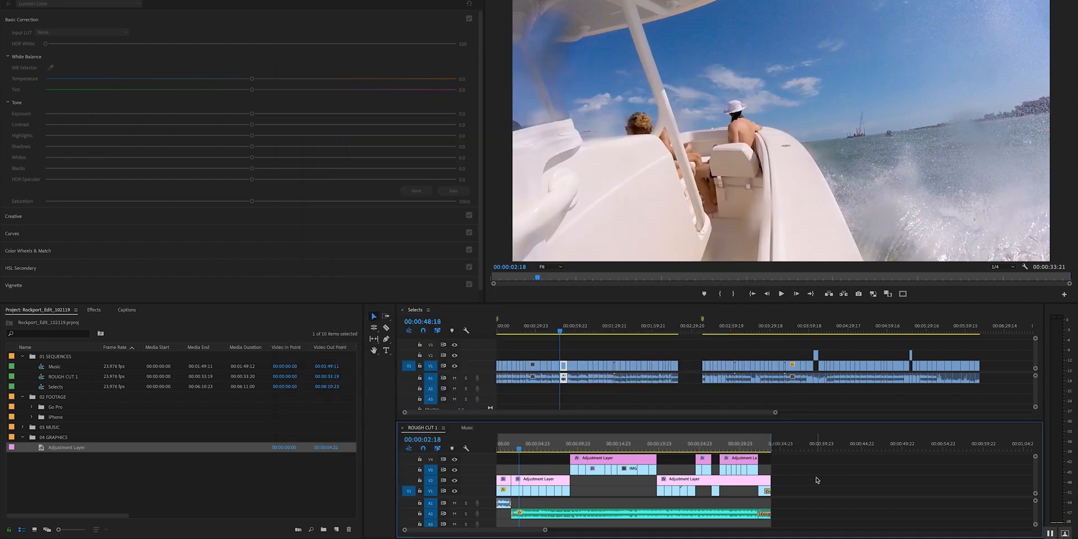